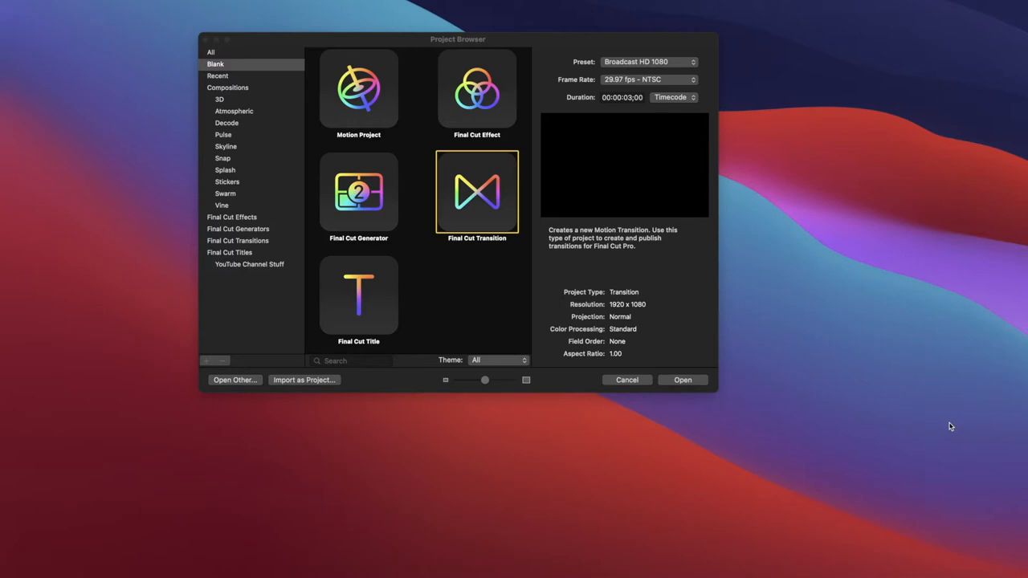
{"action": "mouse_move", "coordinate": [484, 271]}
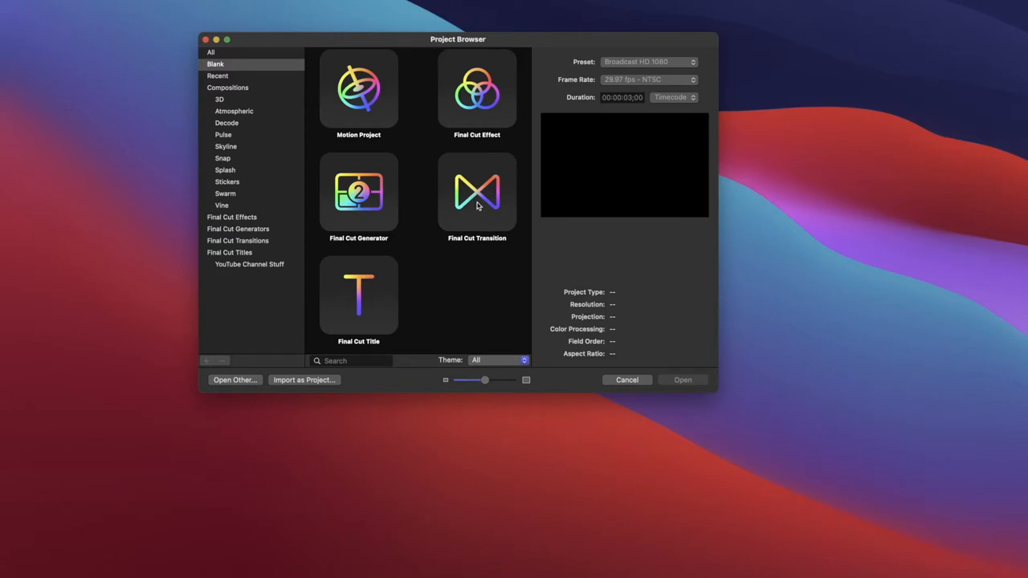
{"action": "mouse_move", "coordinate": [480, 214]}
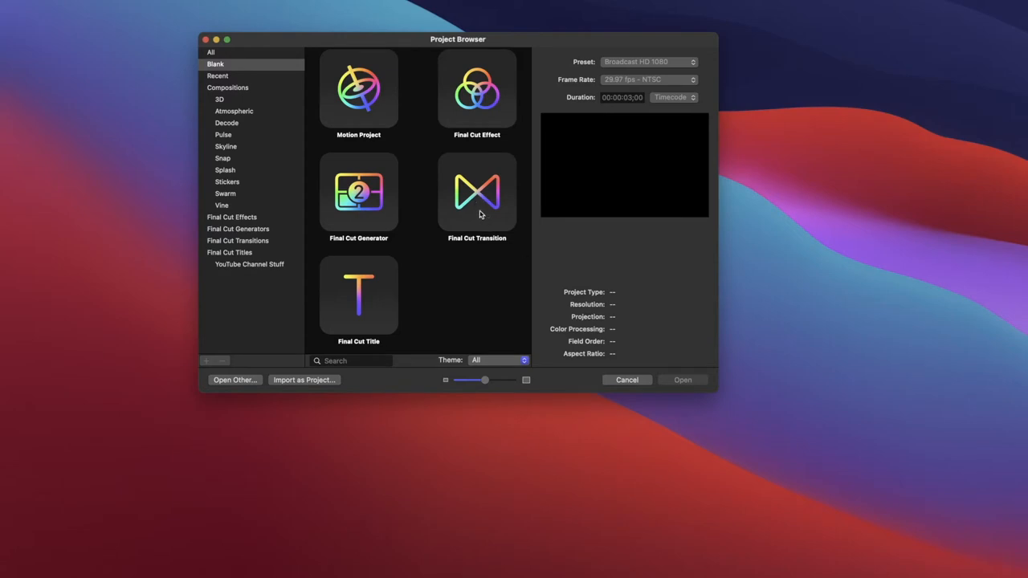
Create a 3-second Final Cut Transition project at 1080 HD, 23.98 fps NTSC.
{"action": "left_click", "coordinate": [476, 191]}
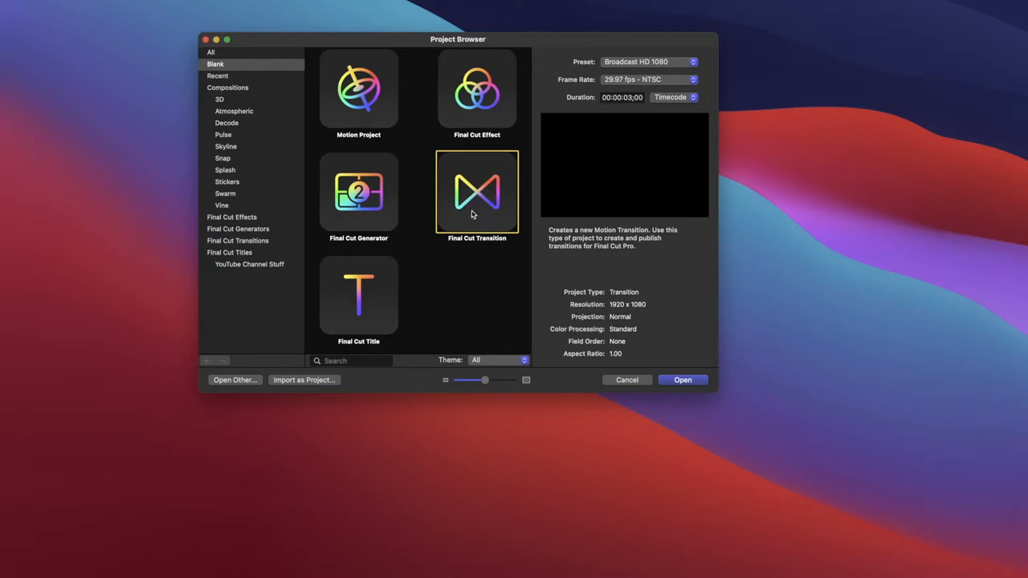
{"action": "mouse_move", "coordinate": [656, 106]}
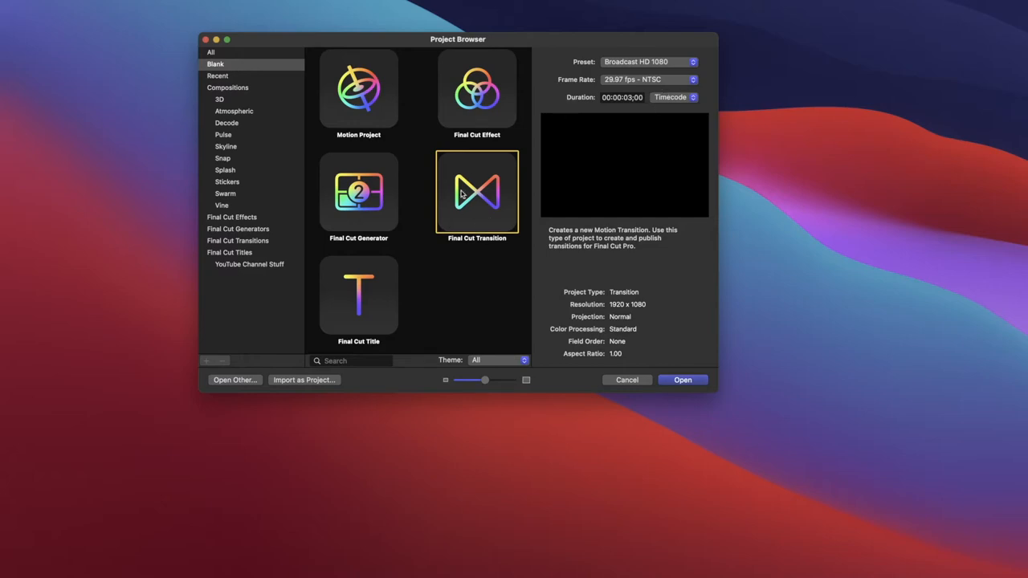
{"action": "left_click", "coordinate": [649, 78]}
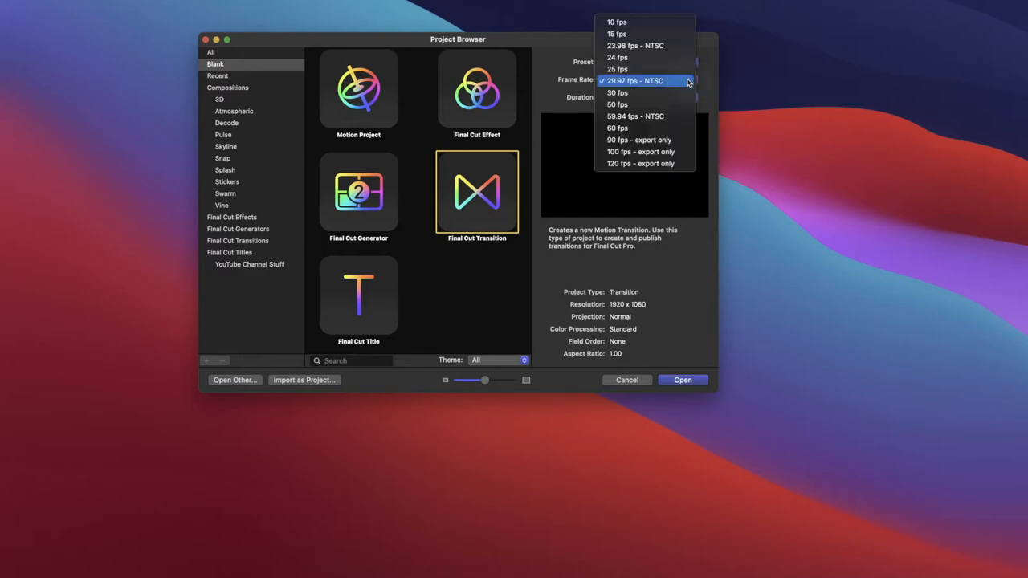
{"action": "left_click", "coordinate": [635, 45]}
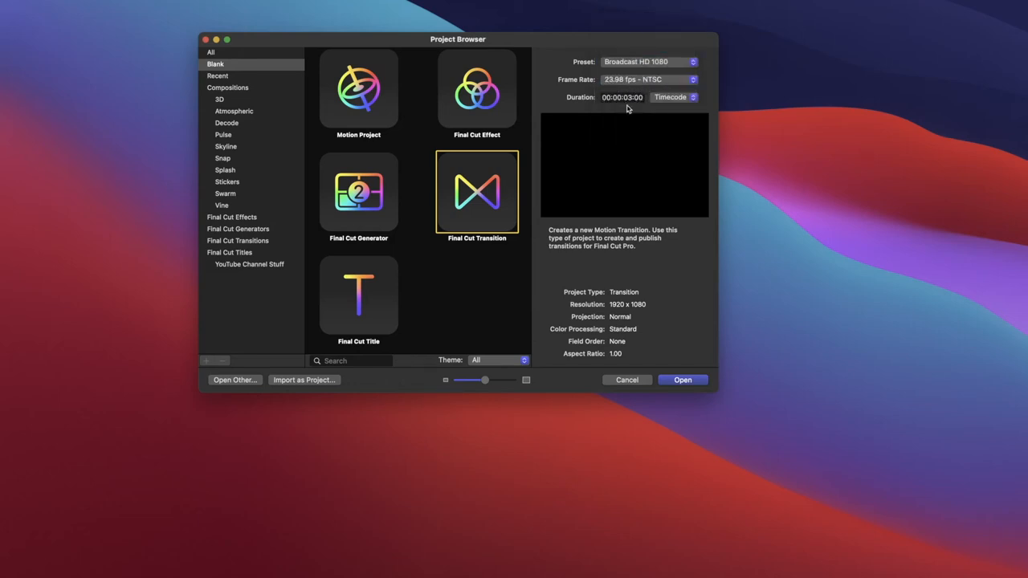
{"action": "mouse_move", "coordinate": [660, 322]}
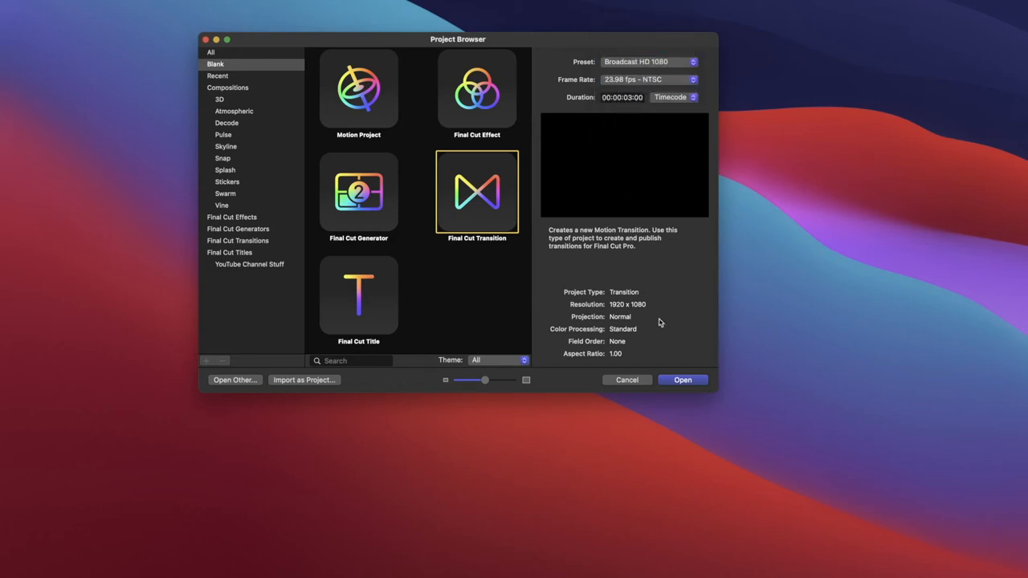
{"action": "left_click", "coordinate": [681, 379]}
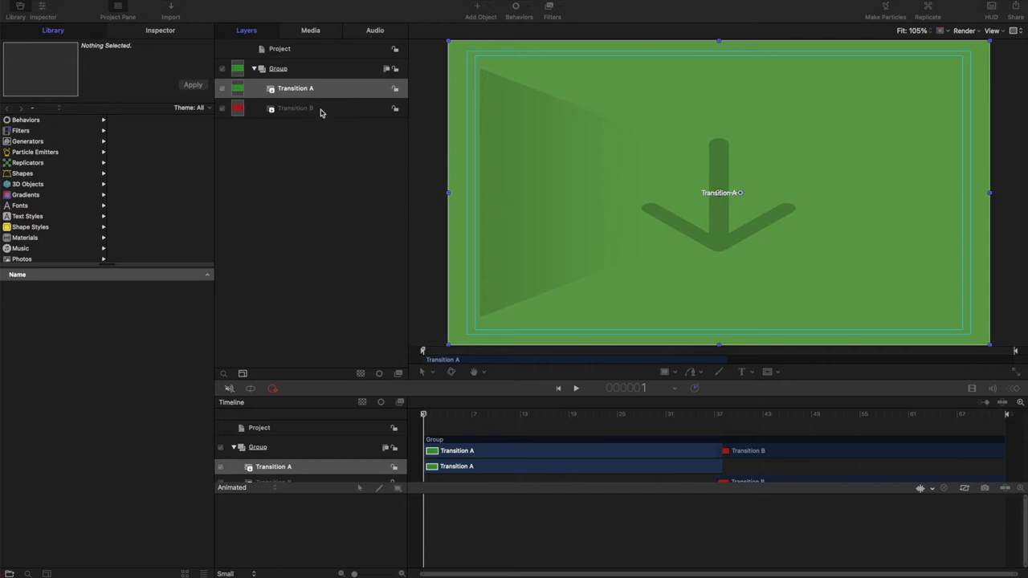
{"action": "mouse_move", "coordinate": [313, 115]}
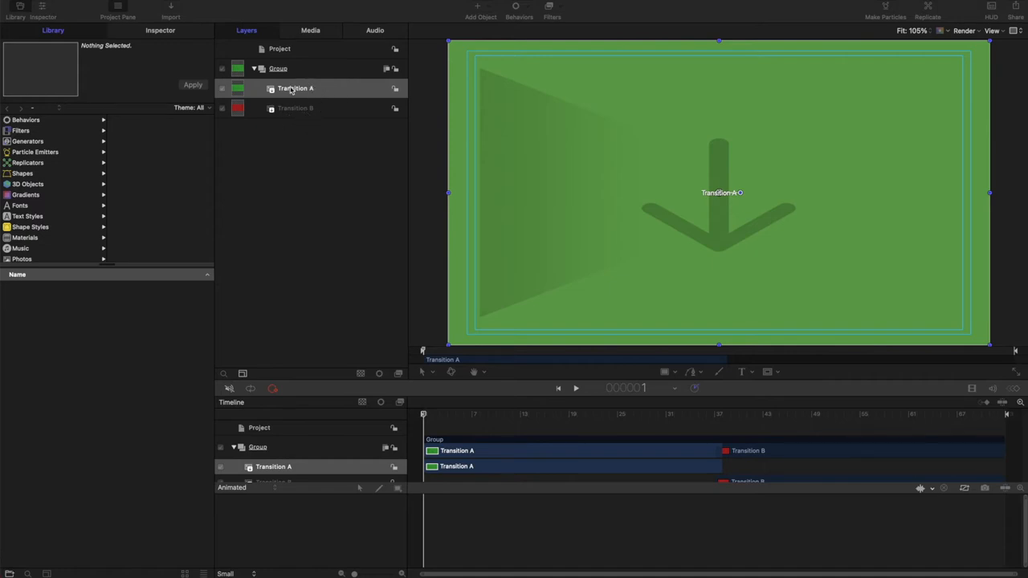
Put Transition A and Transition B into Group A and Group B, stretched across the timeline.
{"action": "right_click", "coordinate": [282, 169]}
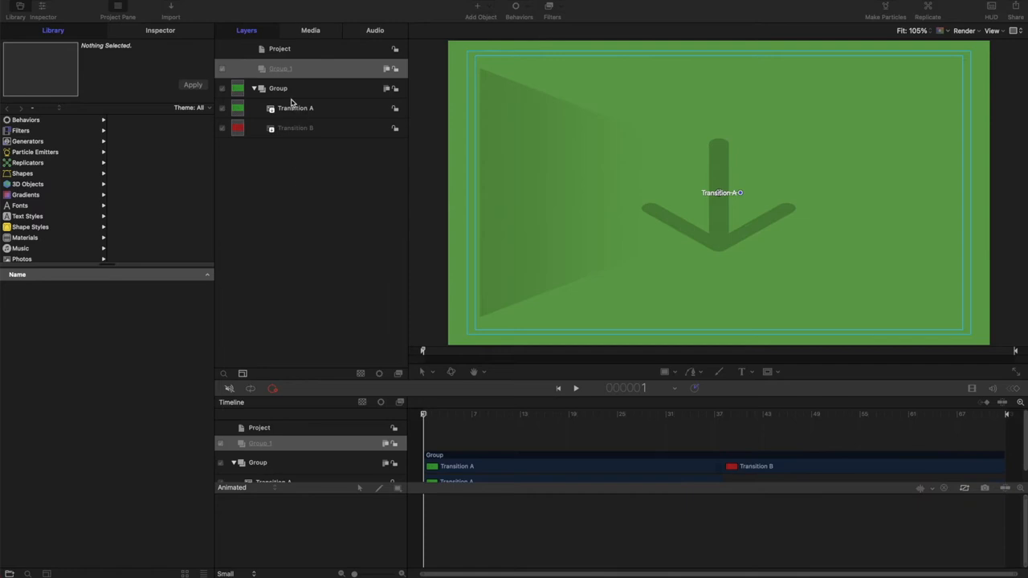
{"action": "double_click", "coordinate": [281, 68]}
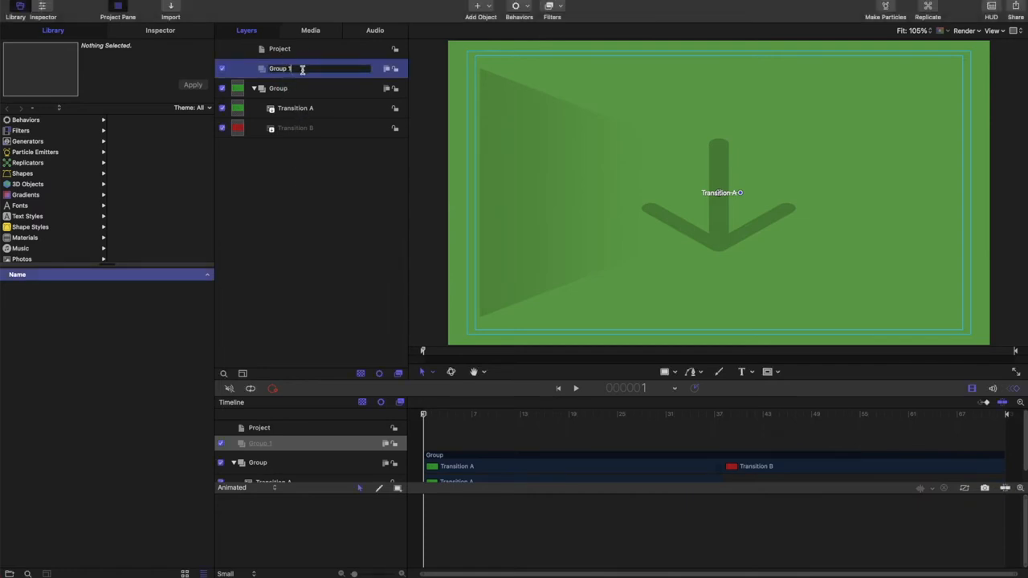
{"action": "left_click", "coordinate": [278, 88]}
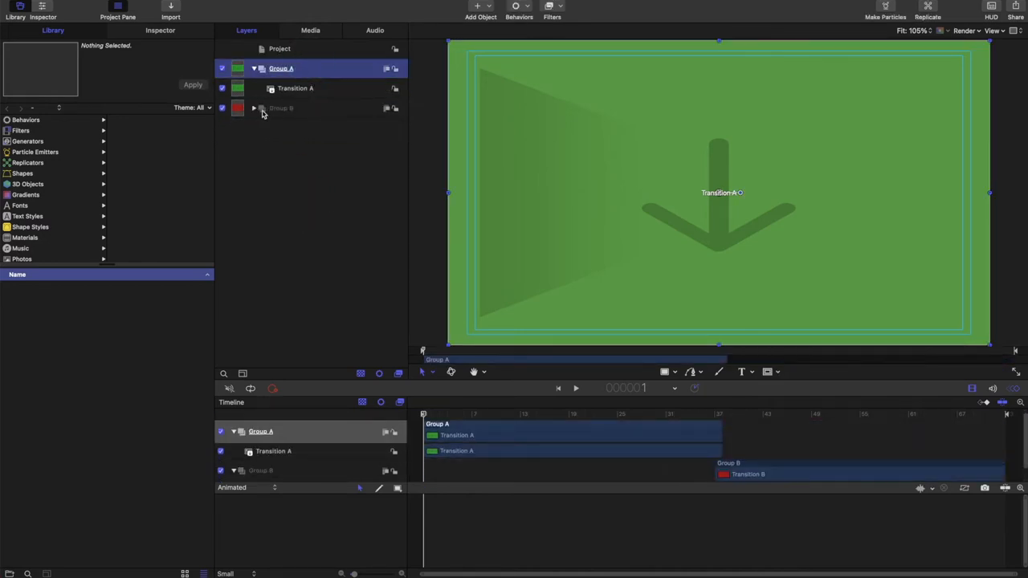
{"action": "left_click", "coordinate": [253, 108]}
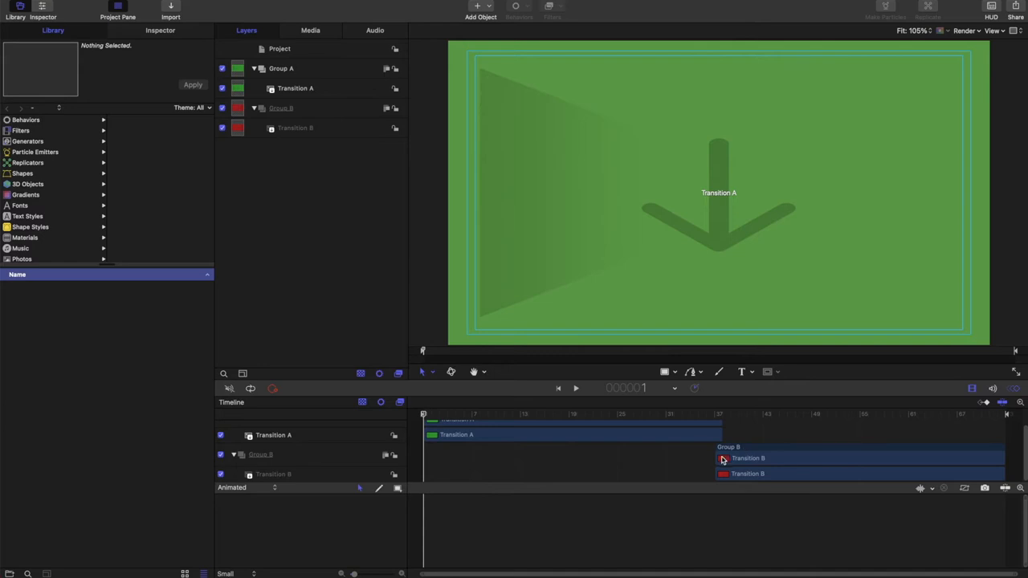
{"action": "left_click", "coordinate": [748, 458]}
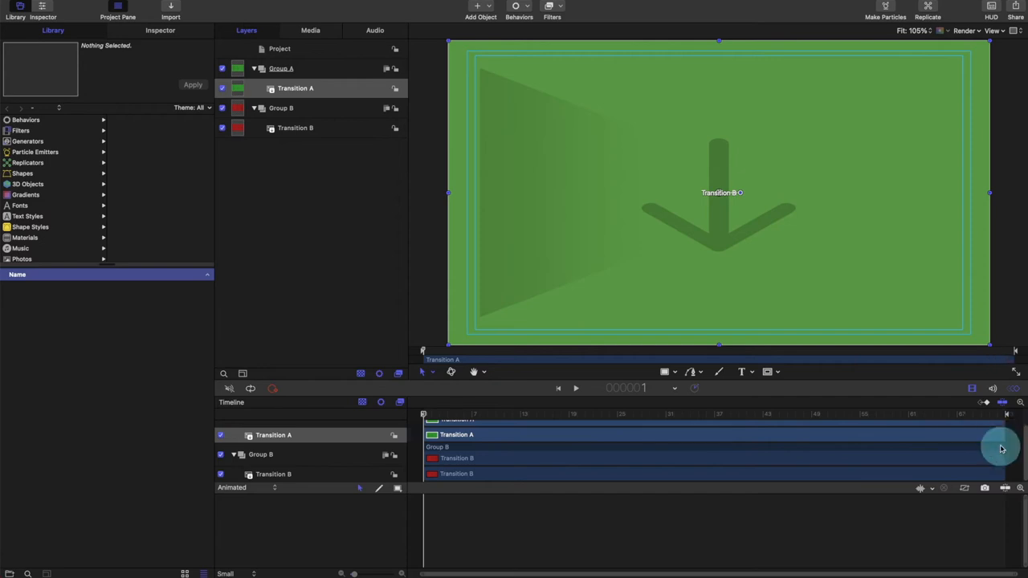
{"action": "mouse_move", "coordinate": [742, 509]}
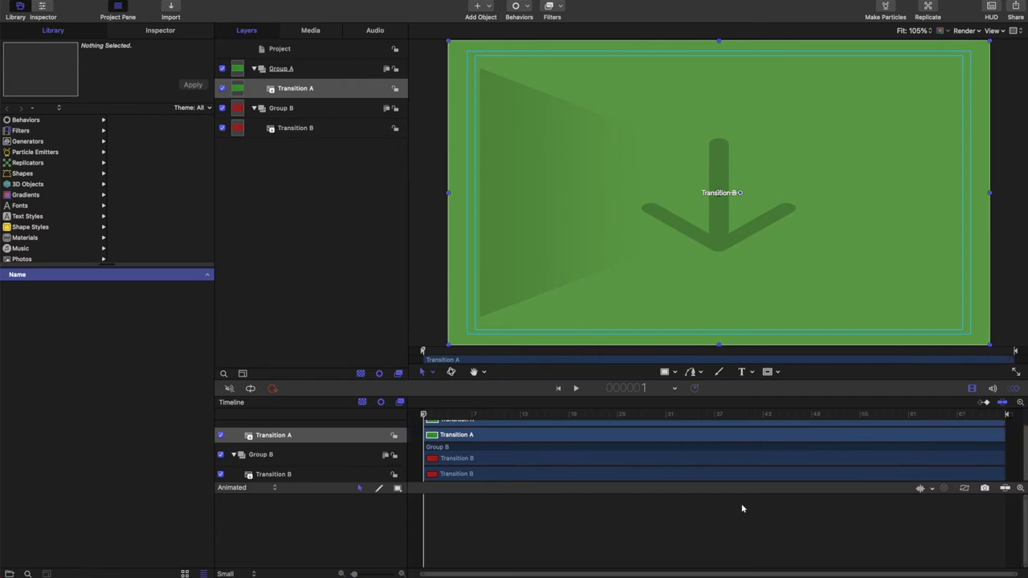
{"action": "mouse_move", "coordinate": [395, 313]}
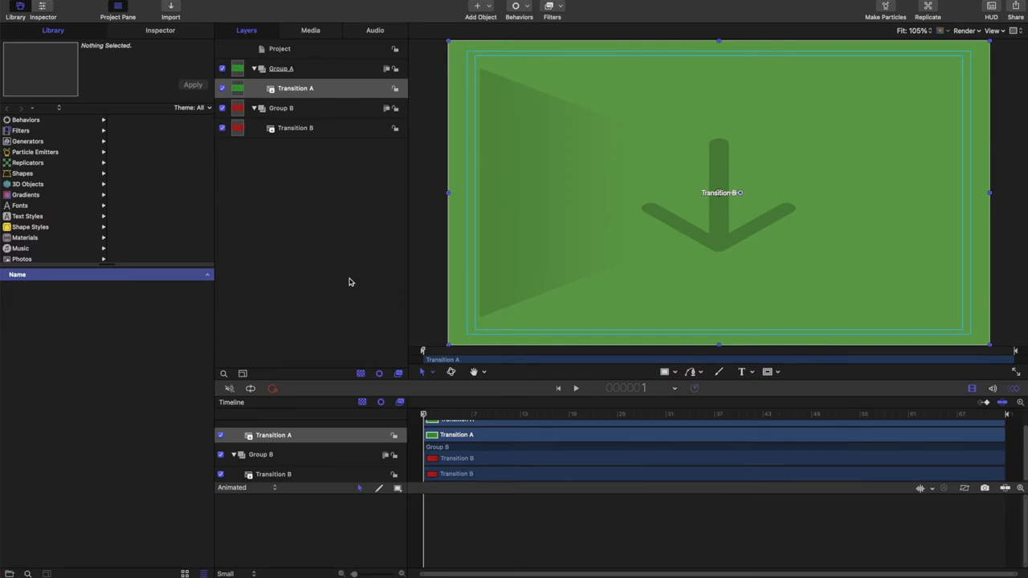
{"action": "mouse_move", "coordinate": [664, 379]}
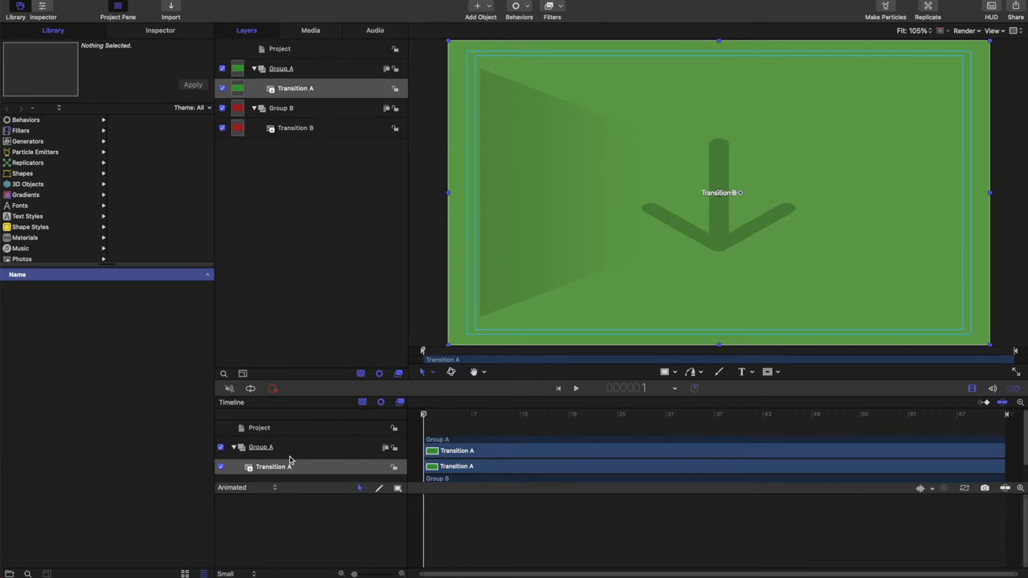
Add a teal Rectangle to Group A with roundness 20 and rotation and scale keyframes.
{"action": "left_click", "coordinate": [261, 446]}
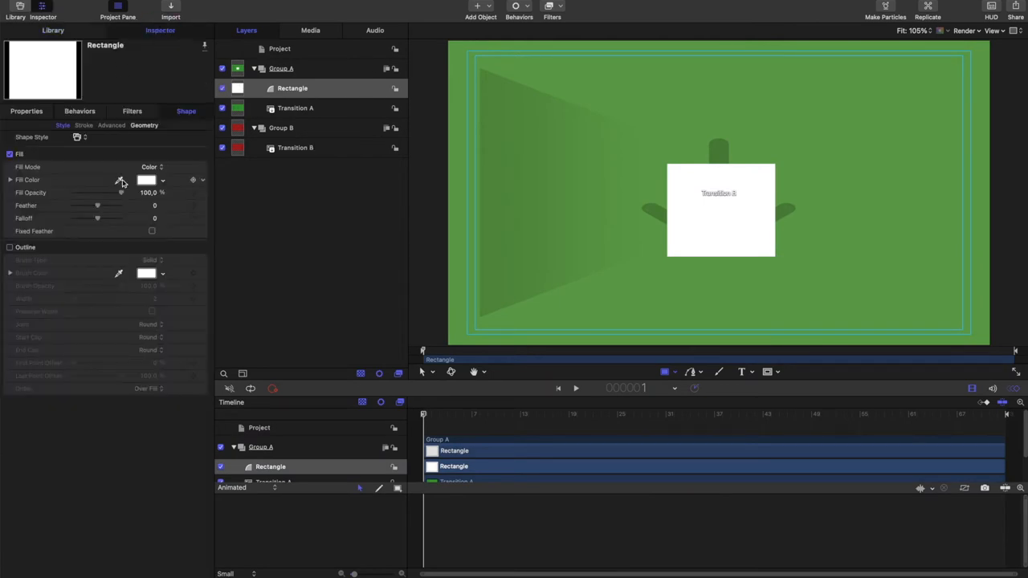
{"action": "left_click", "coordinate": [143, 126]}
{"action": "type", "text": "1920"}
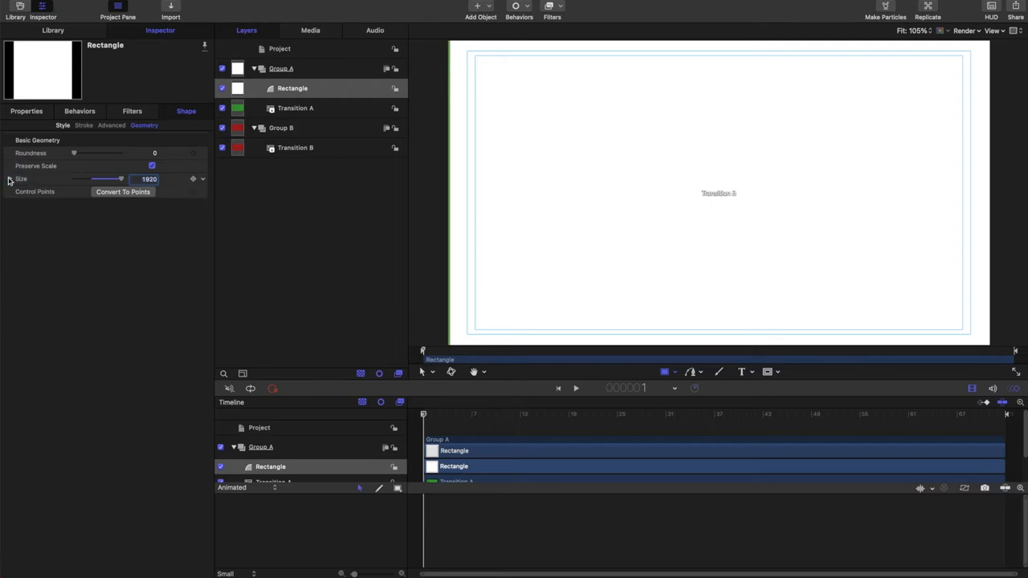
{"action": "left_click_drag", "start_coordinate": [74, 153], "coordinate": [105, 153]}
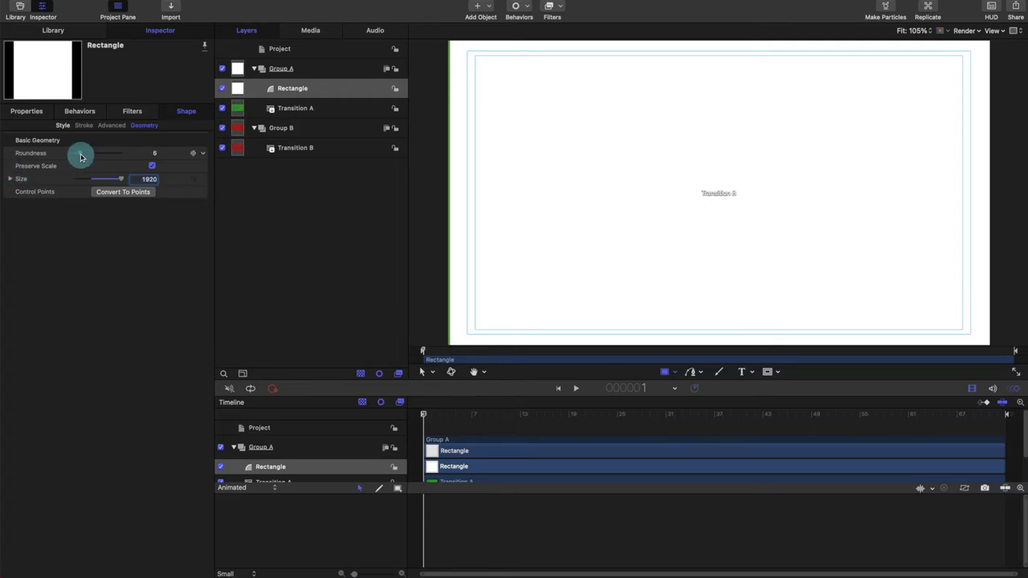
{"action": "left_click_drag", "start_coordinate": [81, 156], "coordinate": [91, 157]}
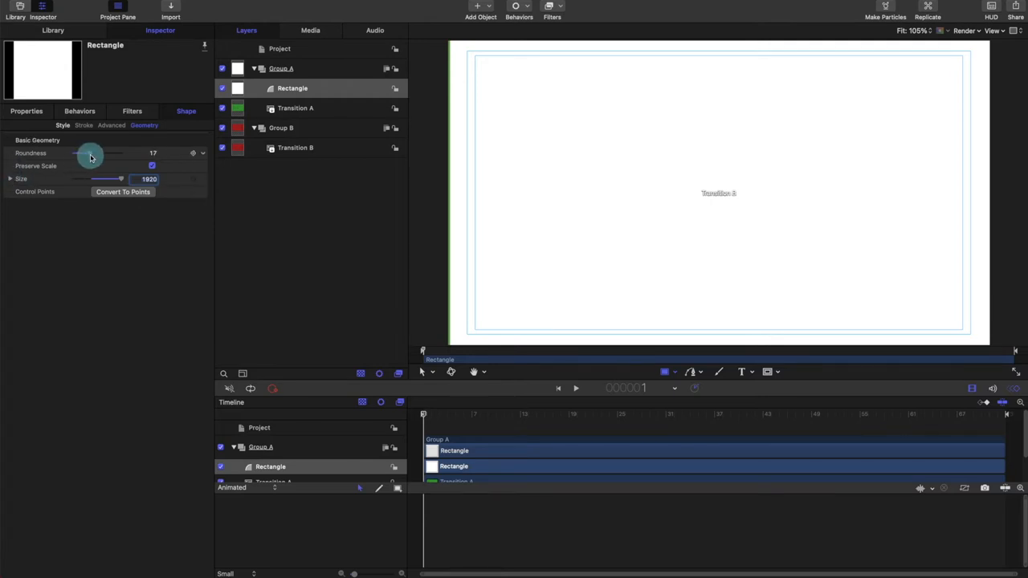
{"action": "left_click_drag", "start_coordinate": [87, 153], "coordinate": [93, 152]}
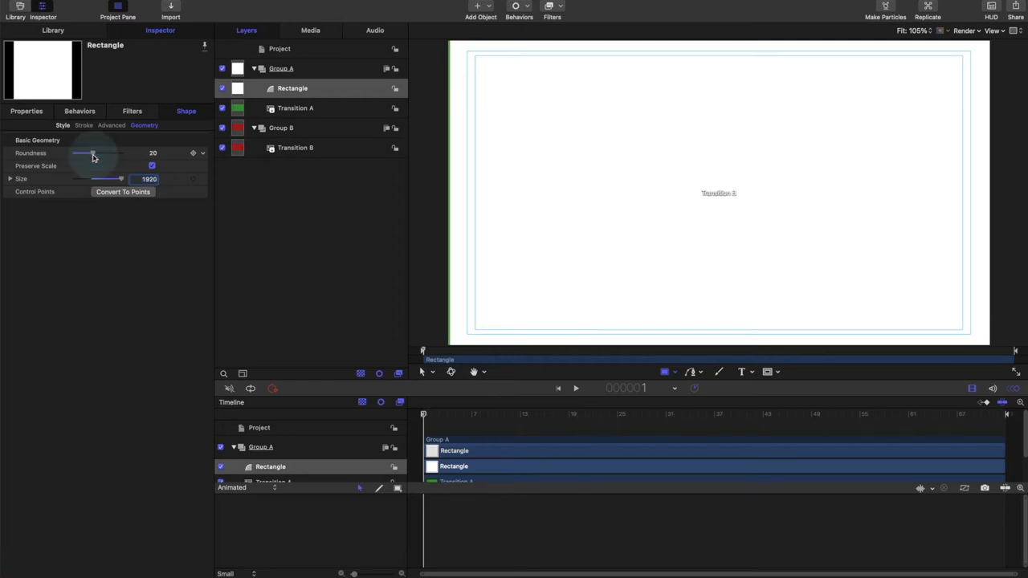
{"action": "left_click", "coordinate": [27, 111]}
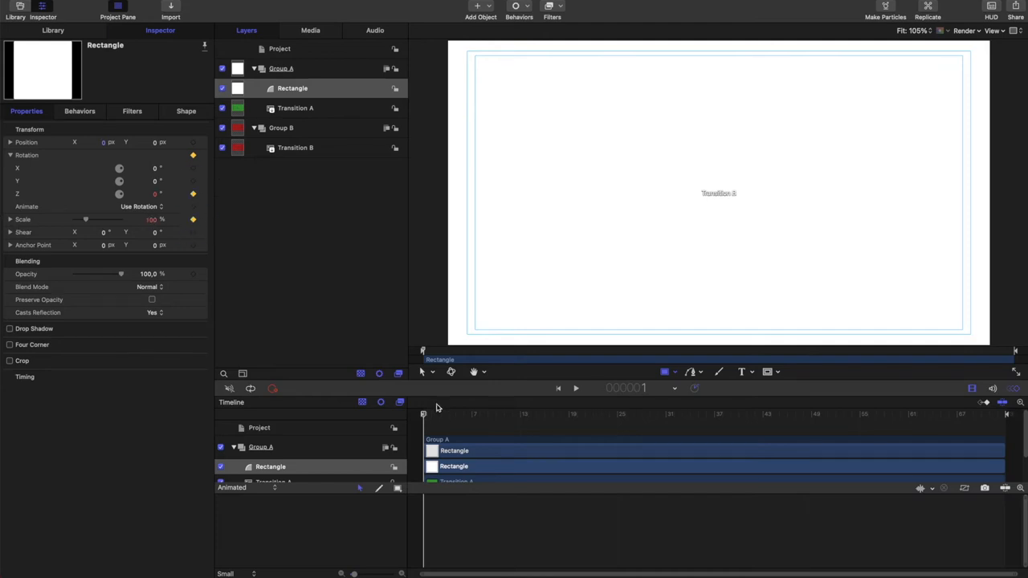
{"action": "left_click", "coordinate": [185, 111]}
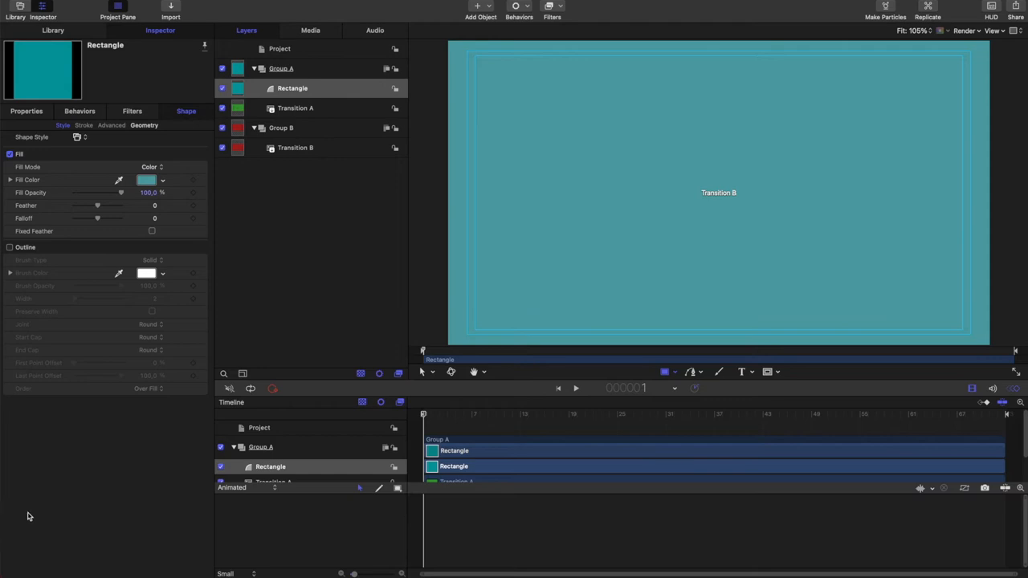
{"action": "mouse_move", "coordinate": [306, 239]}
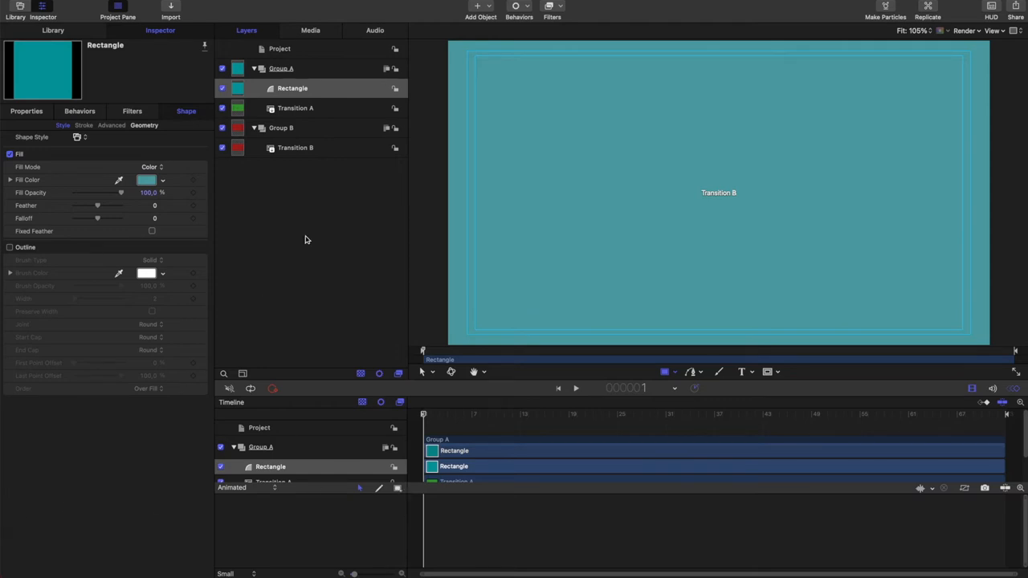
Add a Rectangle Mask to Group A with Mask Blend Mode set to Subtract.
{"action": "left_click", "coordinate": [260, 447]}
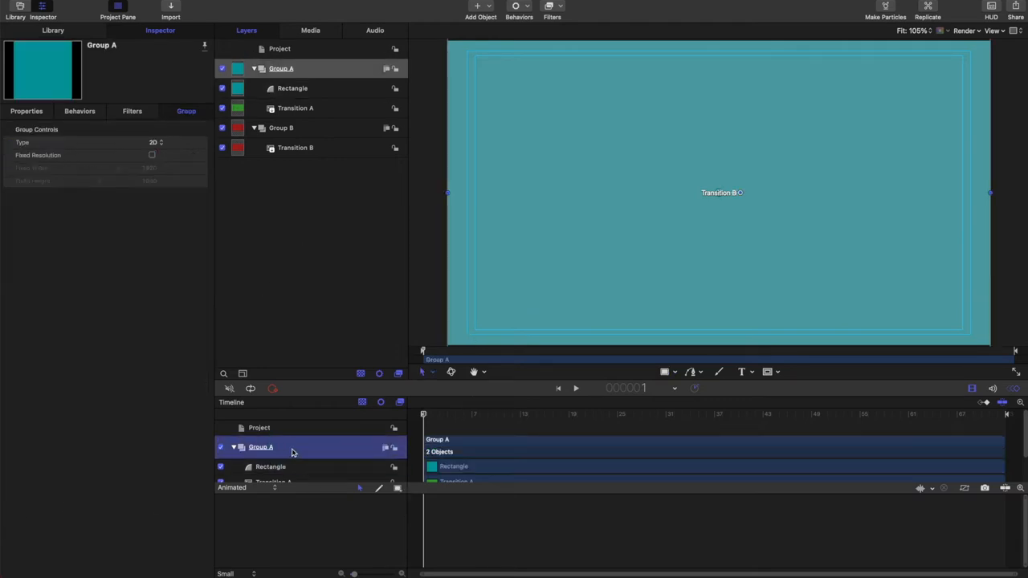
{"action": "left_click", "coordinate": [767, 372]}
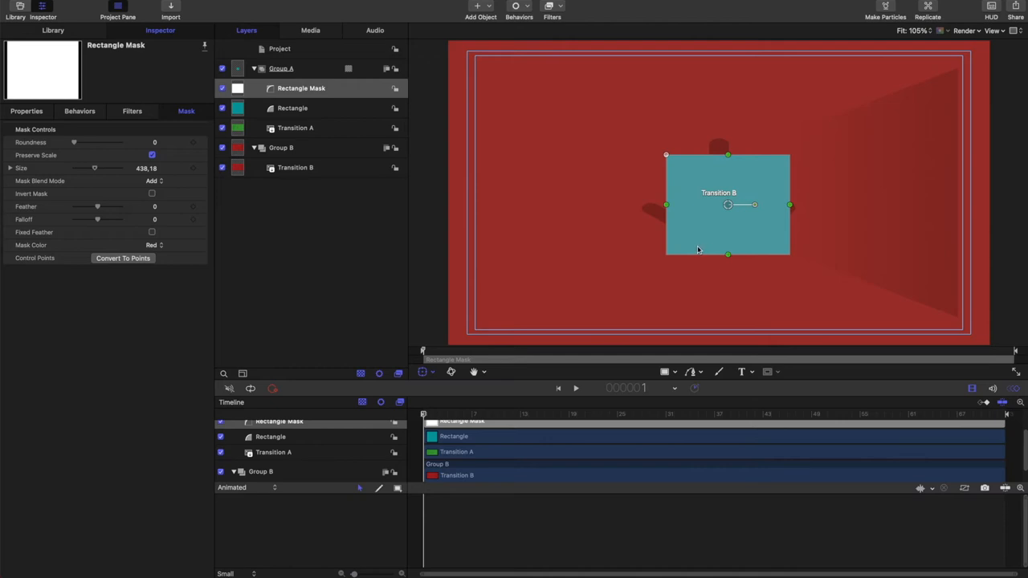
{"action": "mouse_move", "coordinate": [787, 206]}
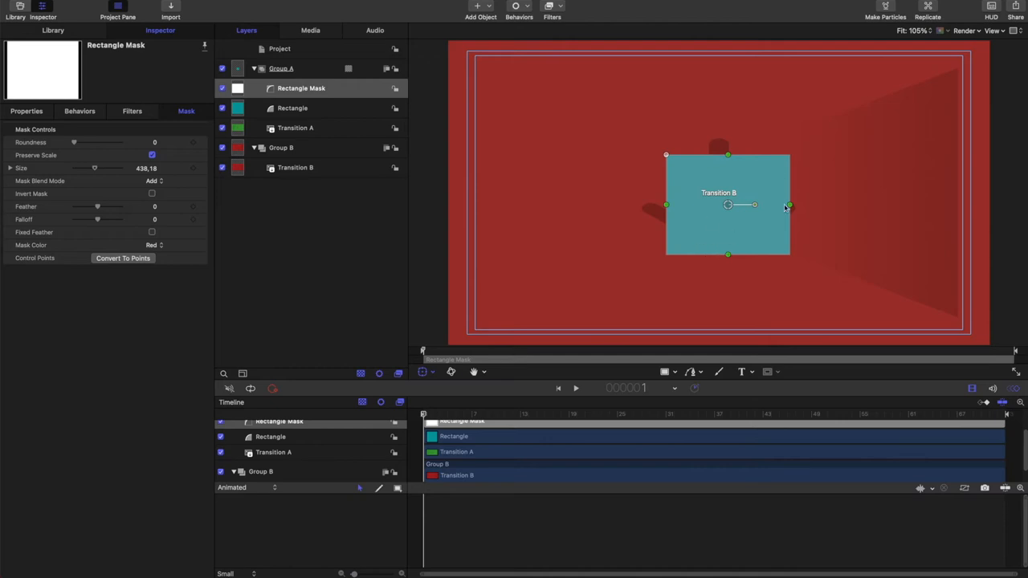
{"action": "mouse_move", "coordinate": [725, 225]}
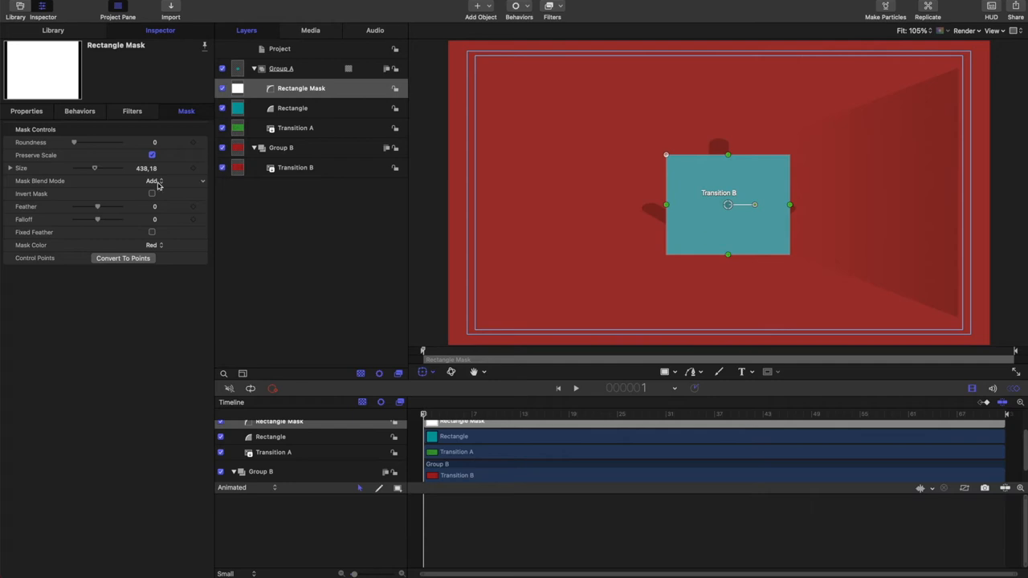
{"action": "left_click", "coordinate": [176, 180]}
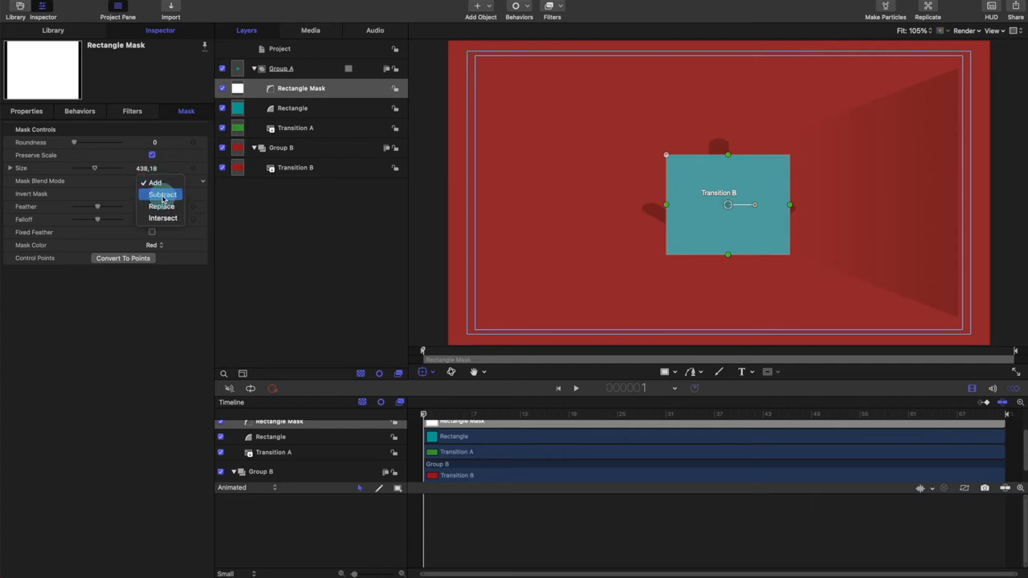
{"action": "left_click", "coordinate": [163, 194]}
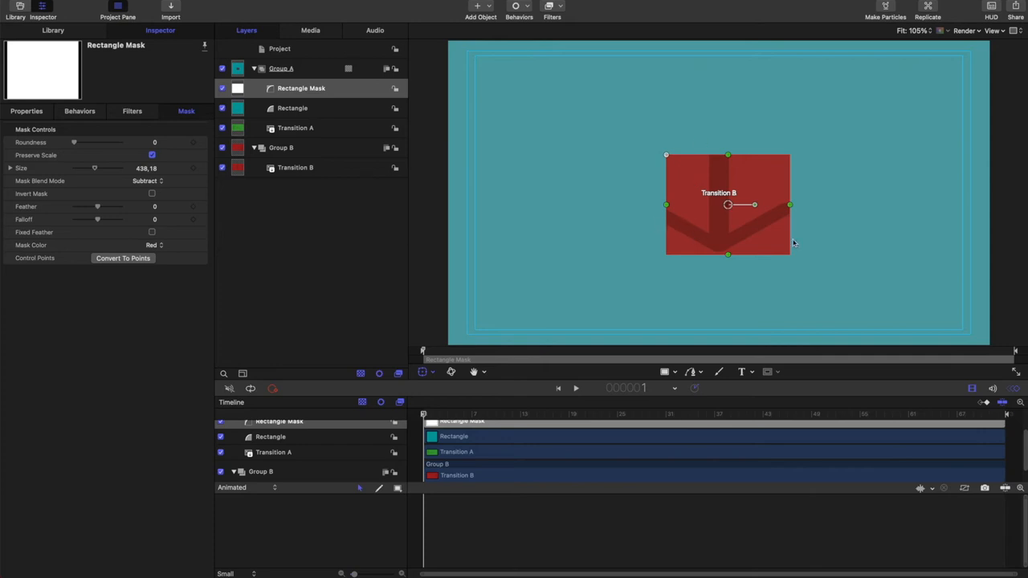
{"action": "mouse_move", "coordinate": [711, 242]}
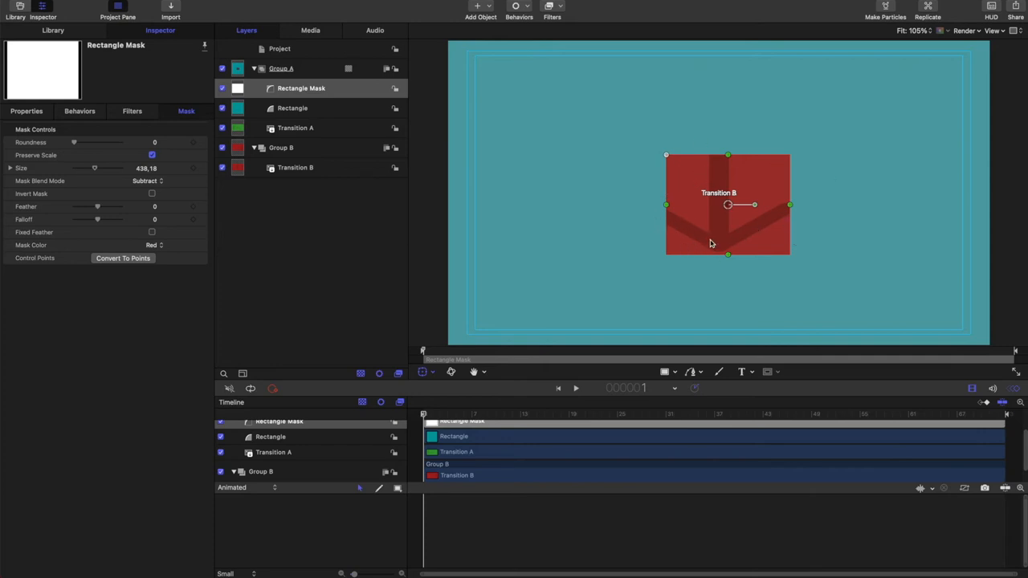
{"action": "left_click", "coordinate": [145, 168]}
{"action": "type", "text": "1920"}
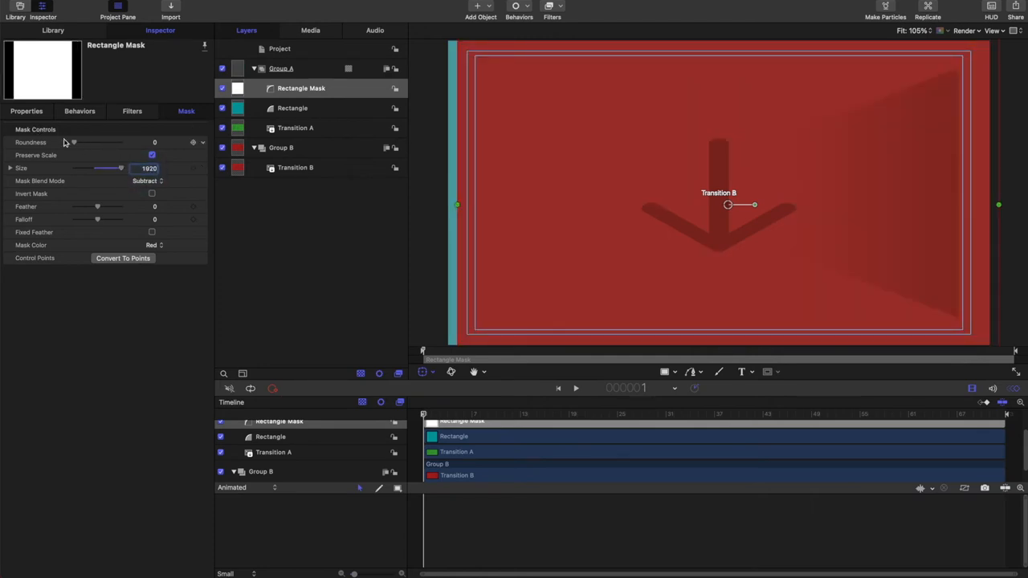
Set the Rectangle Mask's corner roundness to 20 and bring up its transform properties.
{"action": "left_click_drag", "start_coordinate": [73, 142], "coordinate": [91, 147]}
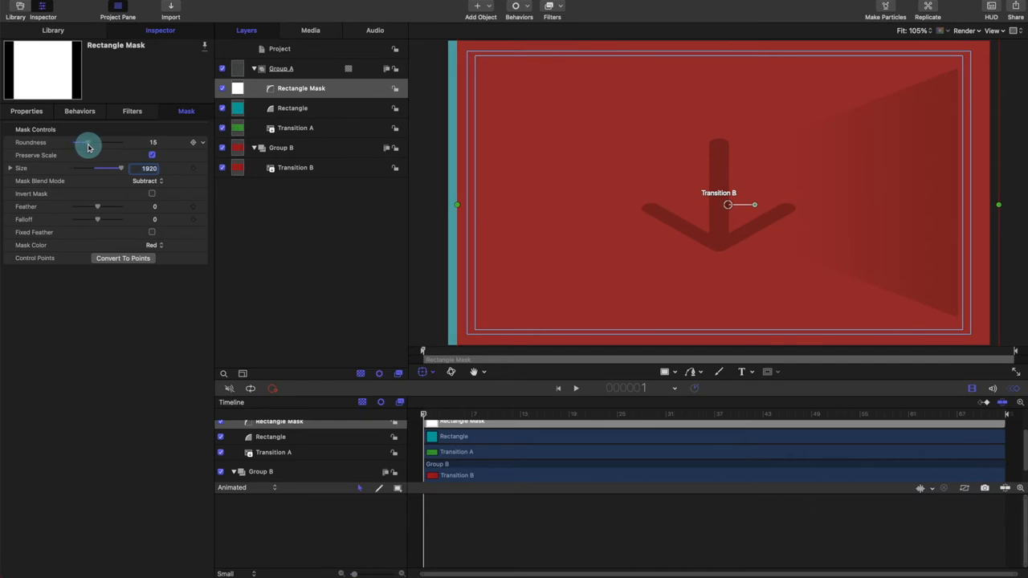
{"action": "left_click_drag", "start_coordinate": [89, 143], "coordinate": [97, 142]}
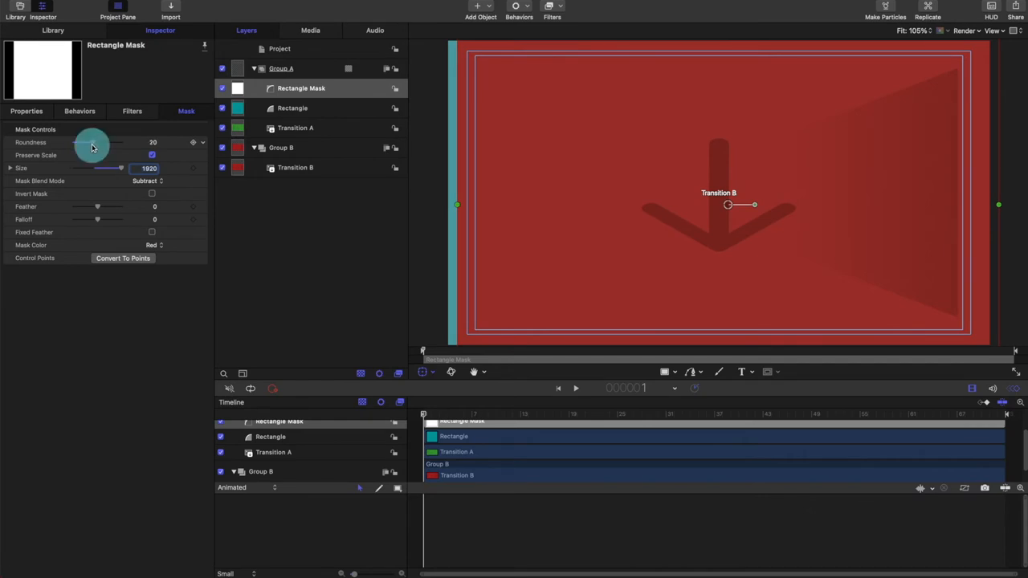
{"action": "left_click", "coordinate": [26, 111]}
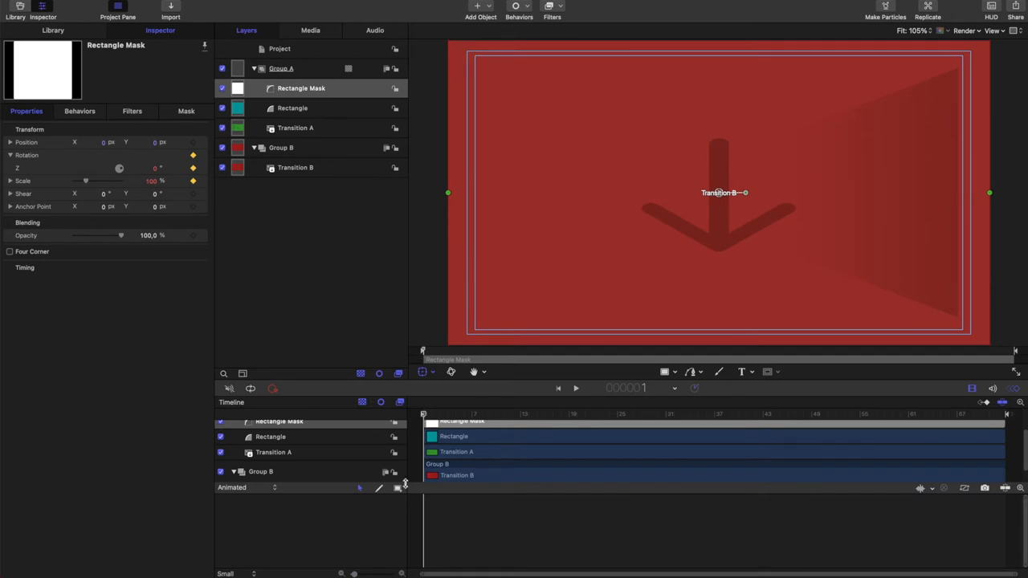
Keyframe the teal Rectangle's Rotation Z and Scale from 0%, then reselect the Rectangle Mask.
{"action": "left_click", "coordinate": [292, 107]}
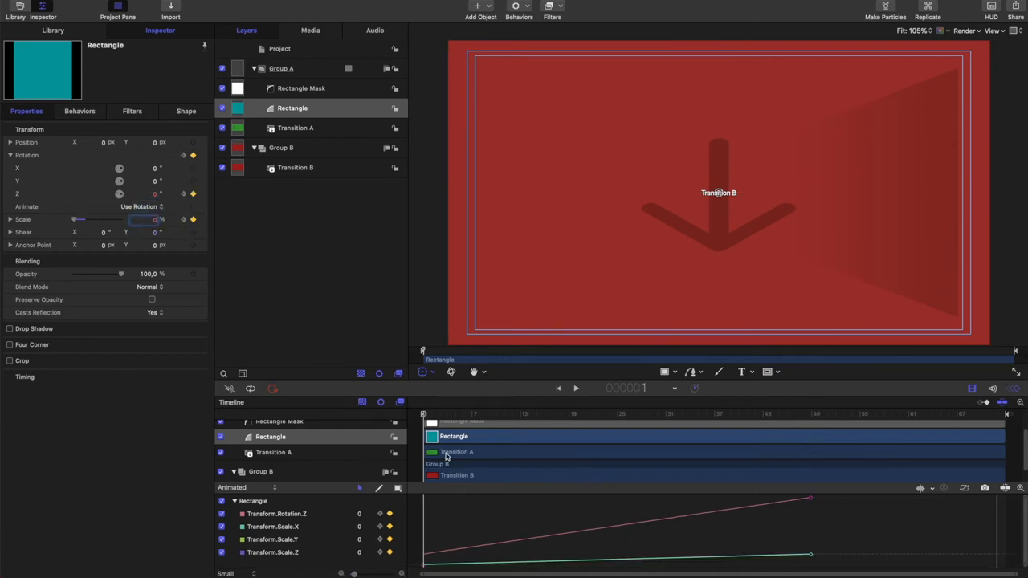
{"action": "left_click", "coordinate": [301, 88]}
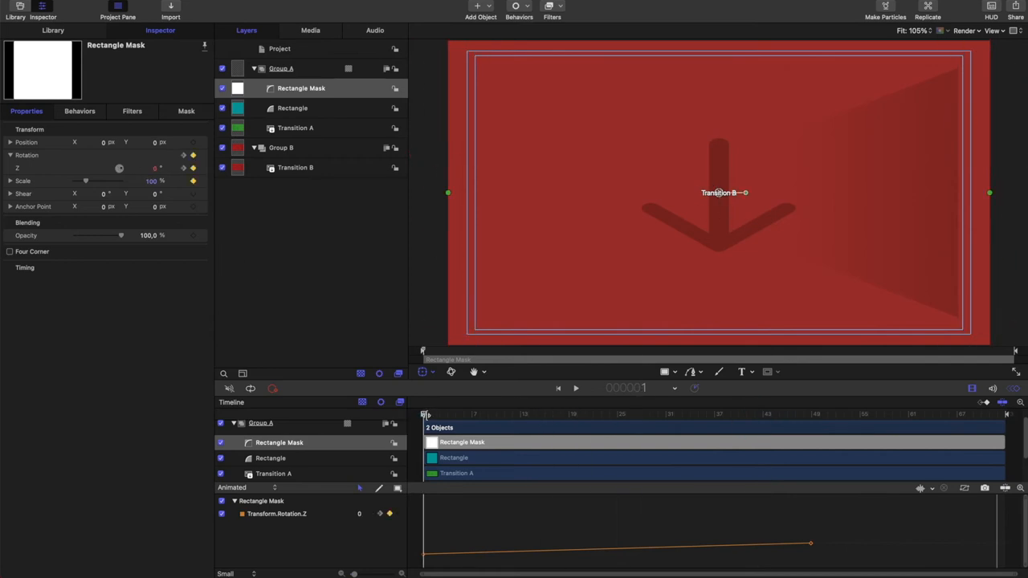
Check frame 7, then set the Rectangle Mask's scale to 100% at frame 49.
{"action": "left_click_drag", "start_coordinate": [424, 414], "coordinate": [447, 414]}
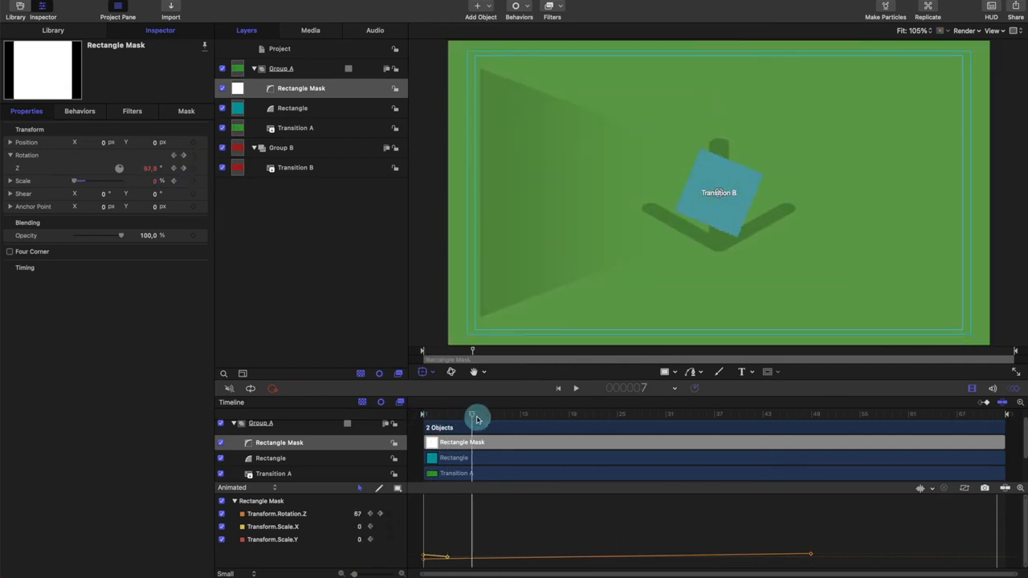
{"action": "left_click_drag", "start_coordinate": [472, 416], "coordinate": [426, 416]}
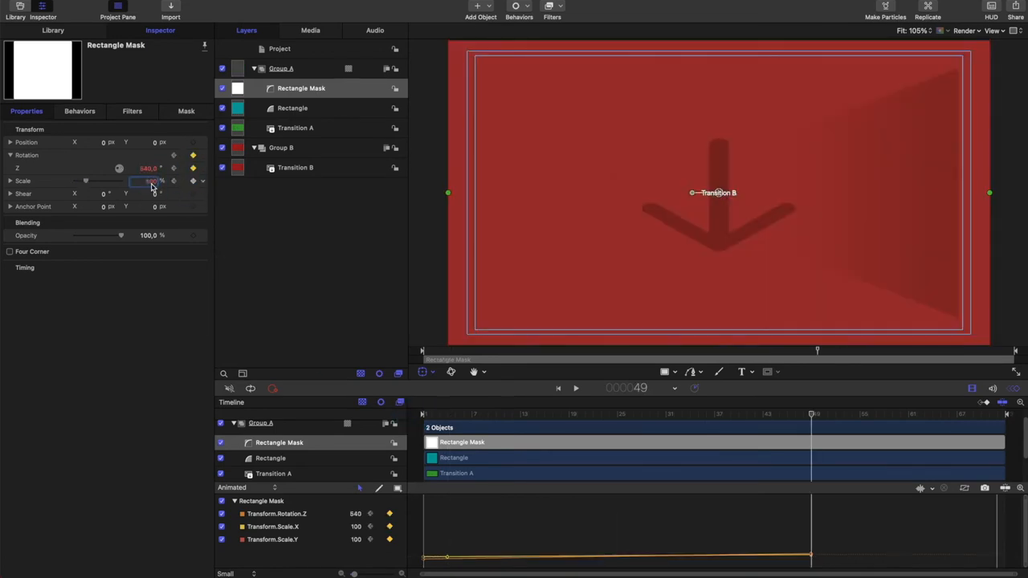
{"action": "left_click_drag", "start_coordinate": [813, 413], "coordinate": [665, 414]}
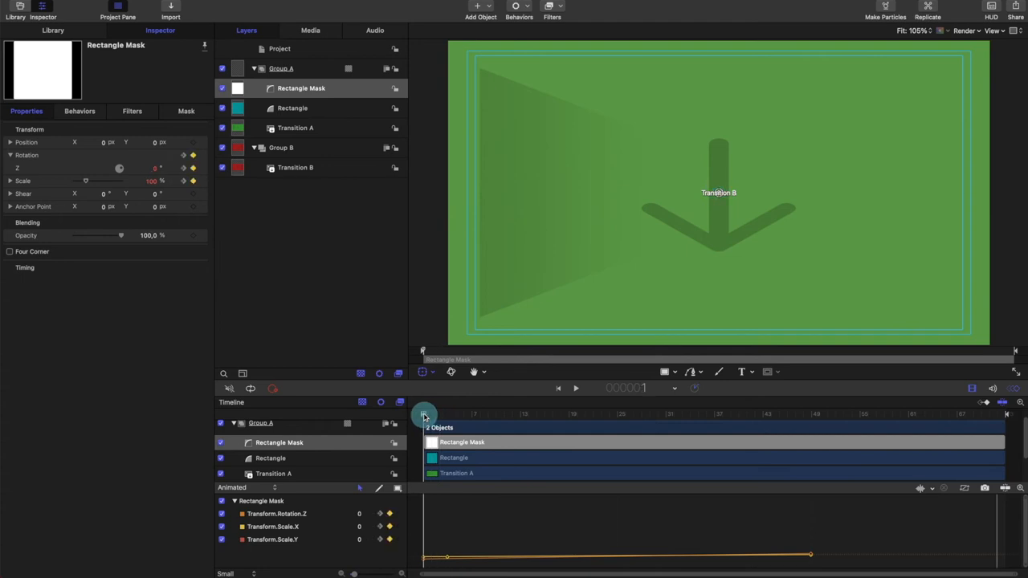
{"action": "left_click_drag", "start_coordinate": [423, 415], "coordinate": [498, 416]}
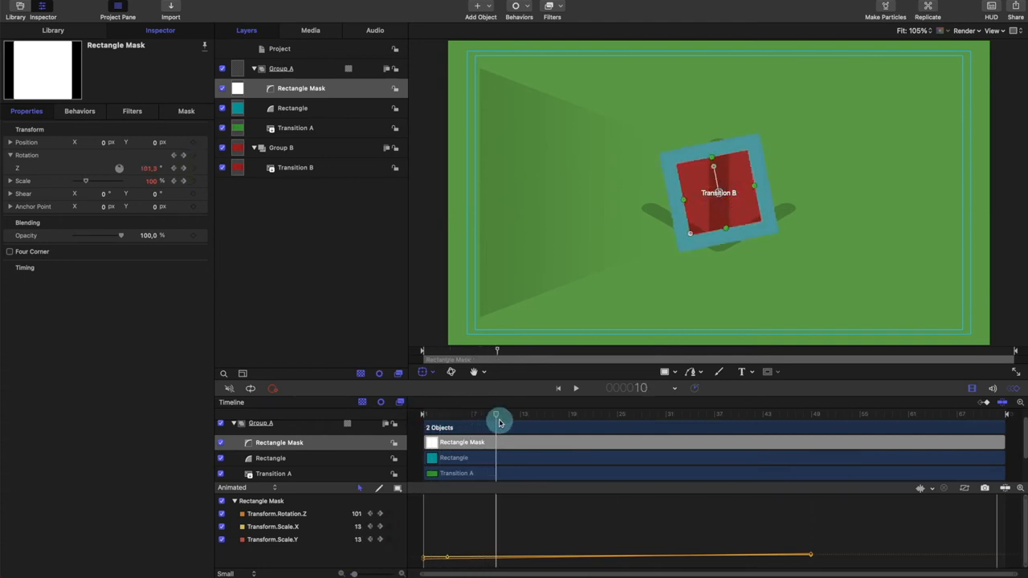
{"action": "left_click_drag", "start_coordinate": [497, 416], "coordinate": [570, 416]}
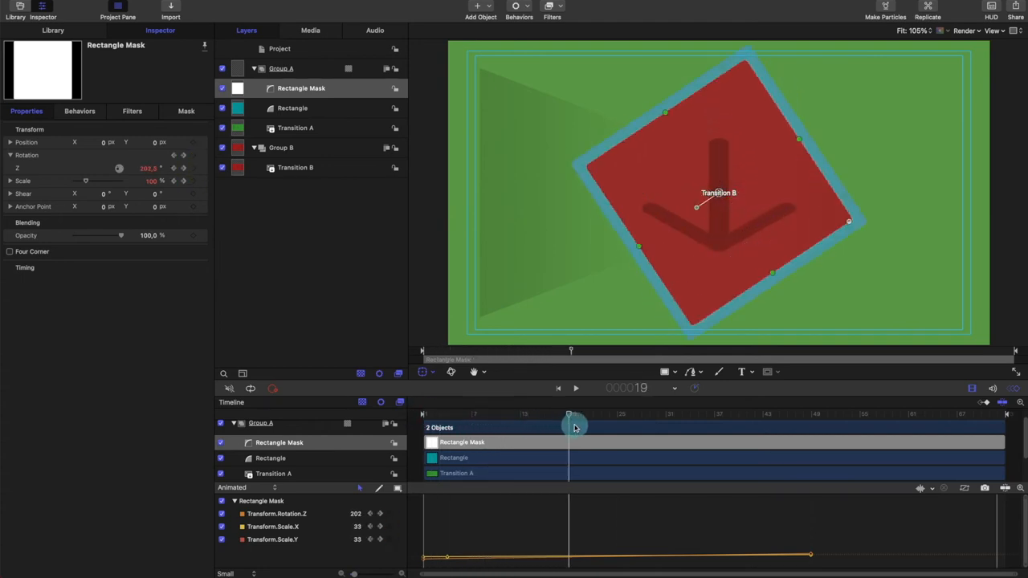
{"action": "left_click_drag", "start_coordinate": [570, 427], "coordinate": [618, 427]}
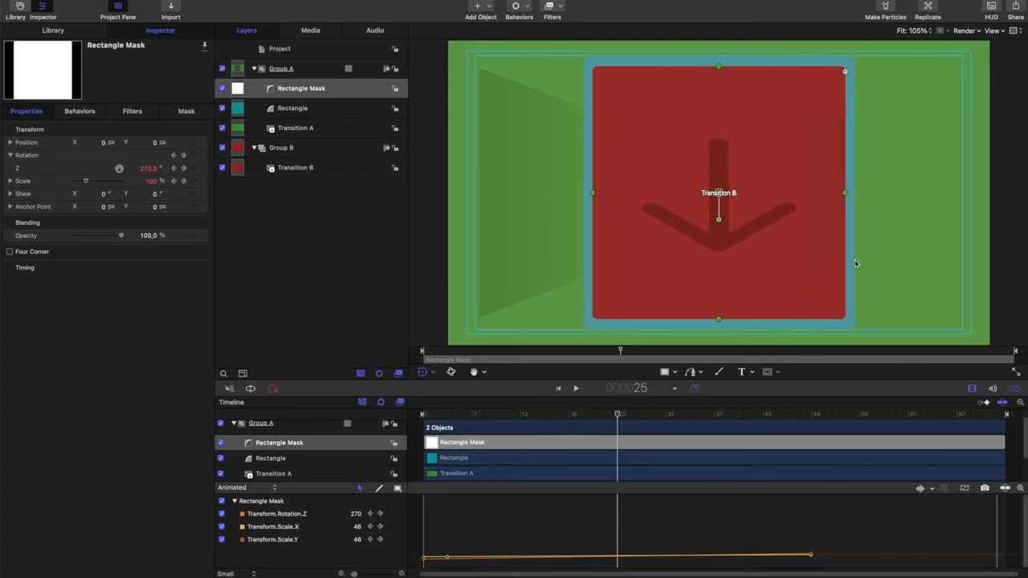
{"action": "mouse_move", "coordinate": [725, 411]}
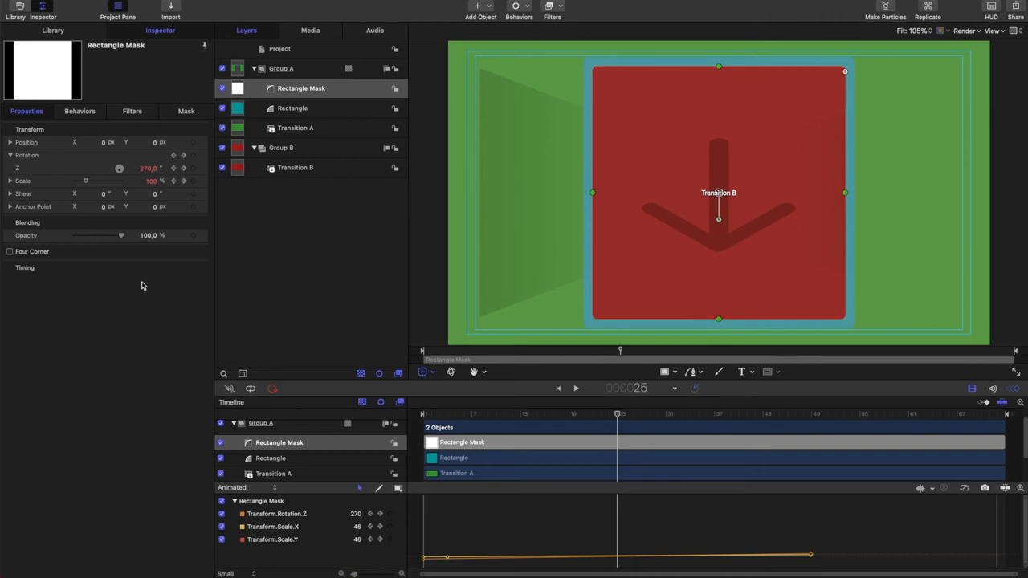
{"action": "mouse_move", "coordinate": [135, 223]}
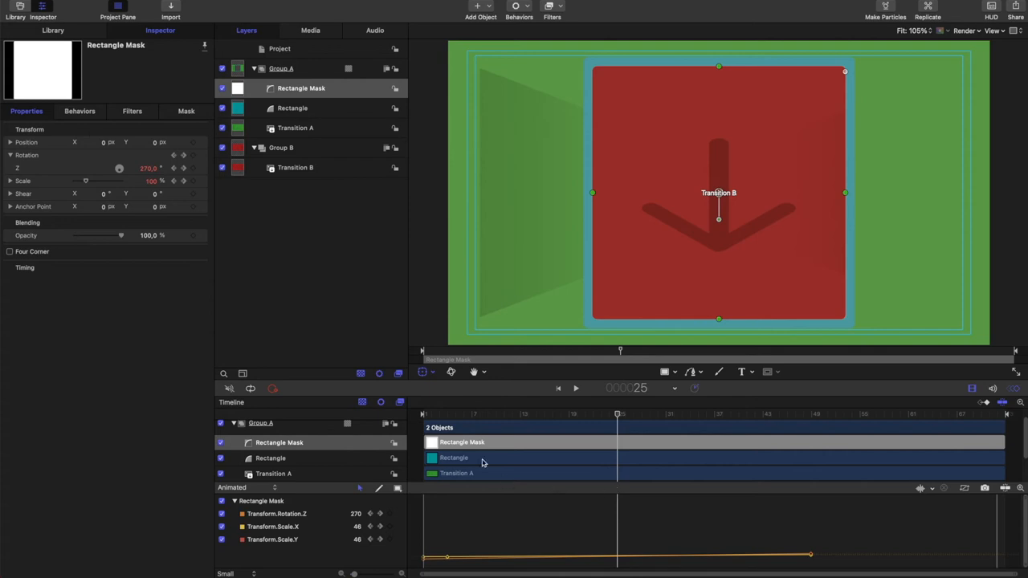
{"action": "left_click", "coordinate": [292, 108]}
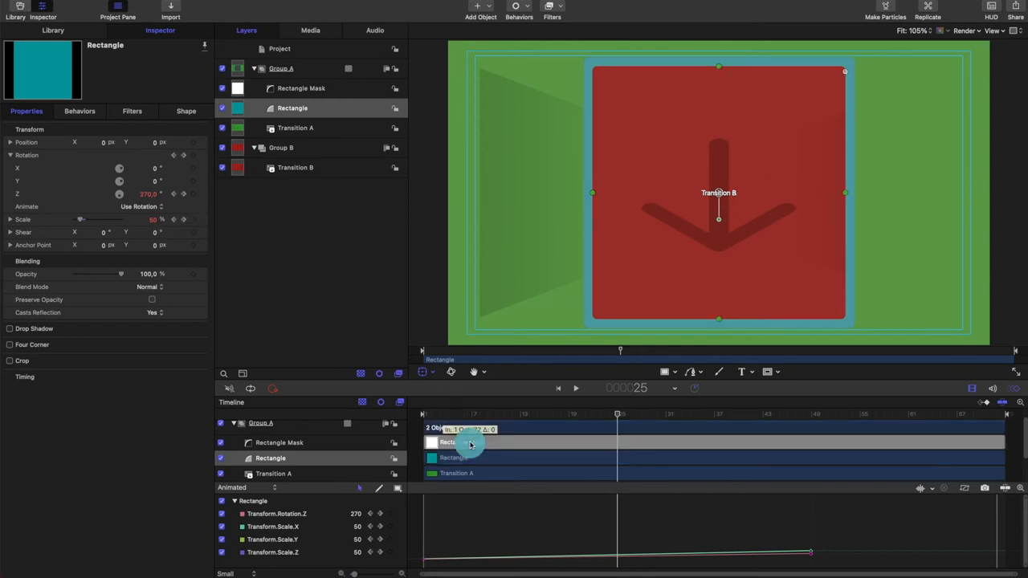
{"action": "left_click", "coordinate": [301, 87]}
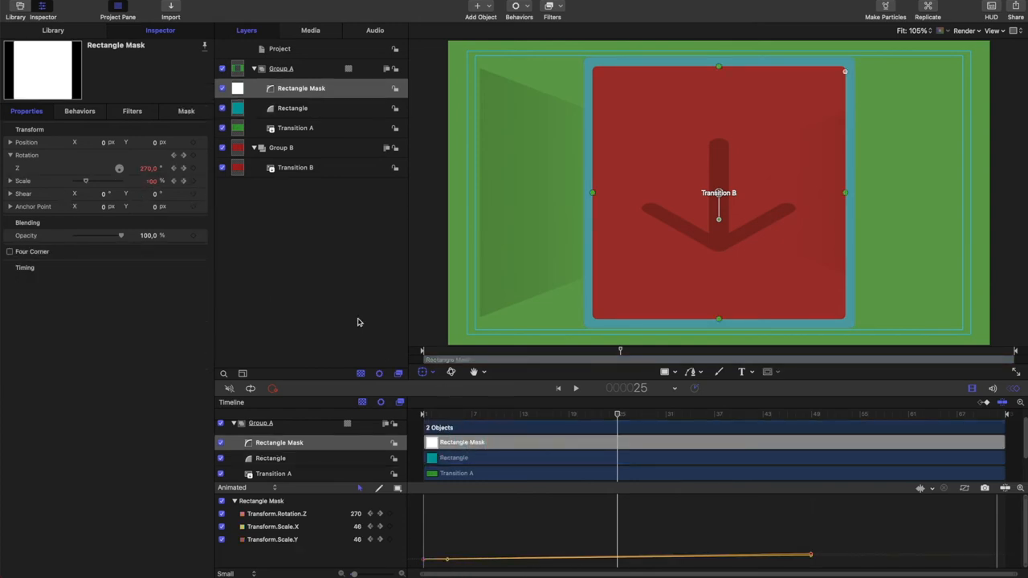
{"action": "left_click", "coordinate": [11, 181]}
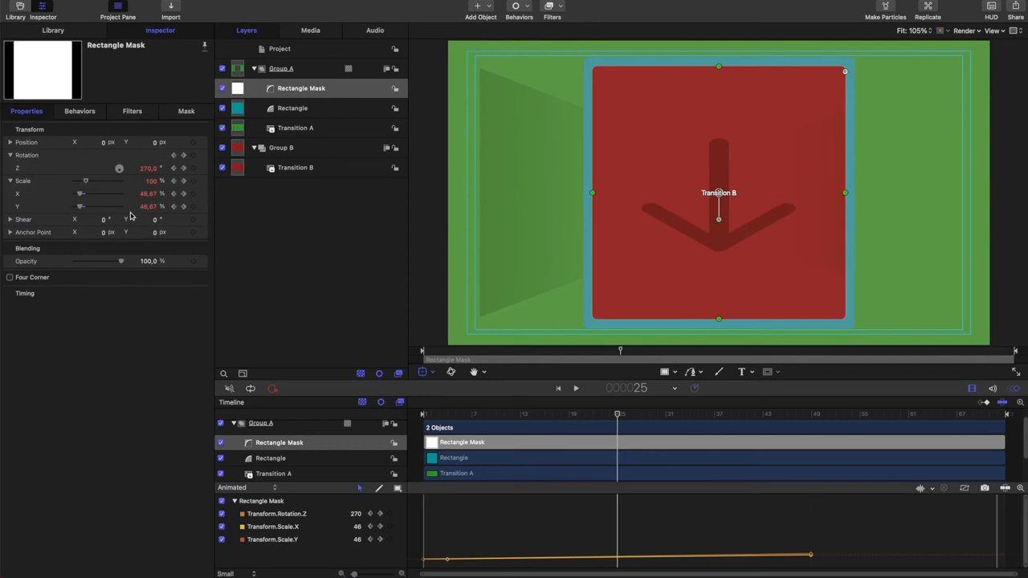
{"action": "mouse_move", "coordinate": [149, 214]}
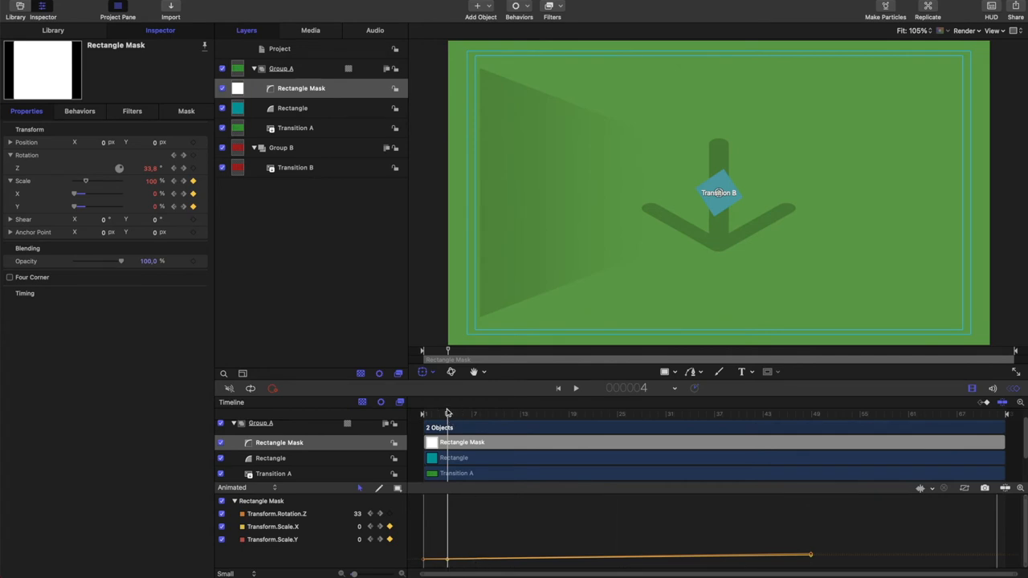
{"action": "left_click_drag", "start_coordinate": [448, 427], "coordinate": [787, 428]}
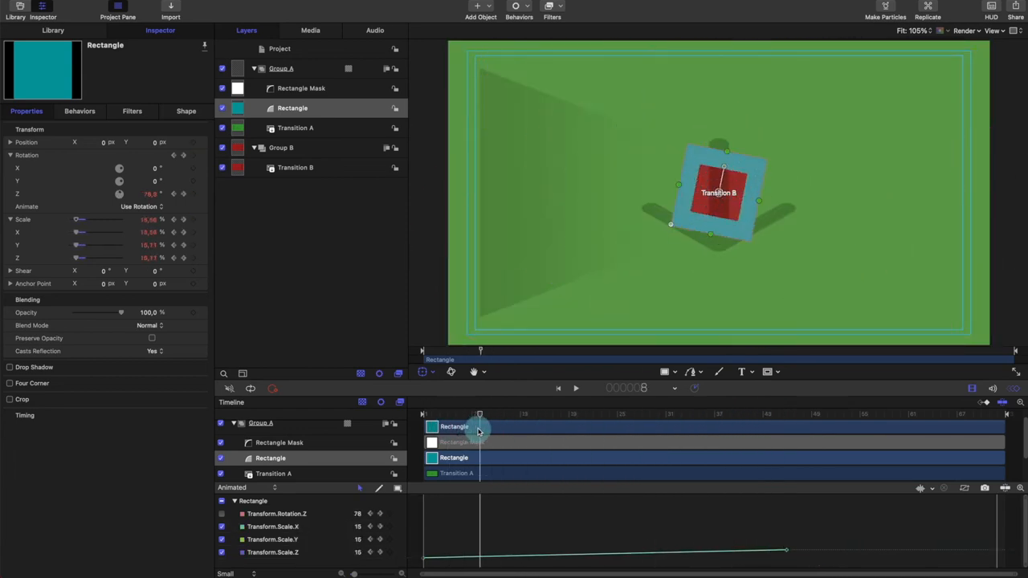
Preview the teal frame's early spin and park the playhead at frame 25.
{"action": "left_click_drag", "start_coordinate": [479, 427], "coordinate": [818, 426]}
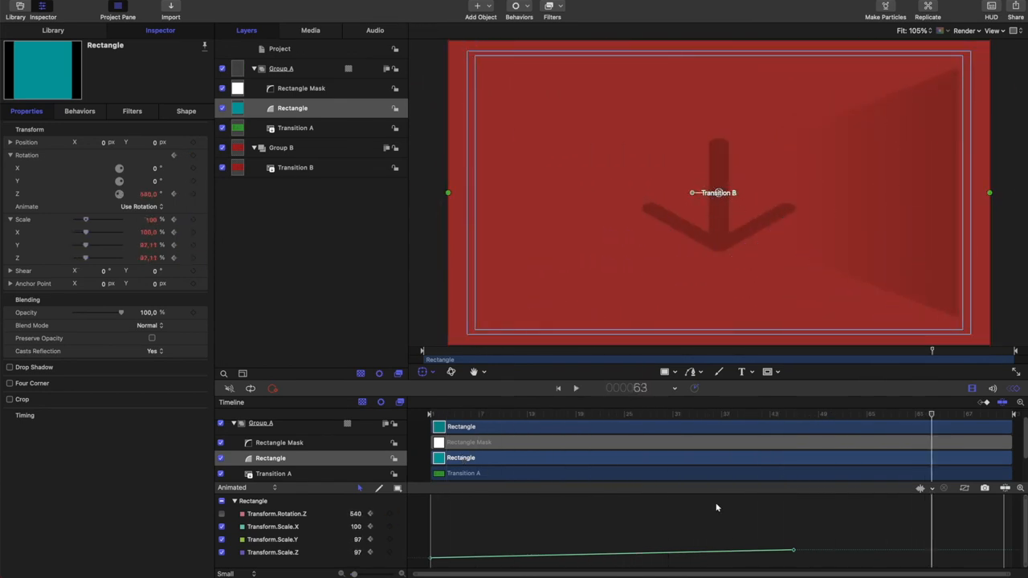
{"action": "left_click_drag", "start_coordinate": [932, 413], "coordinate": [777, 413]}
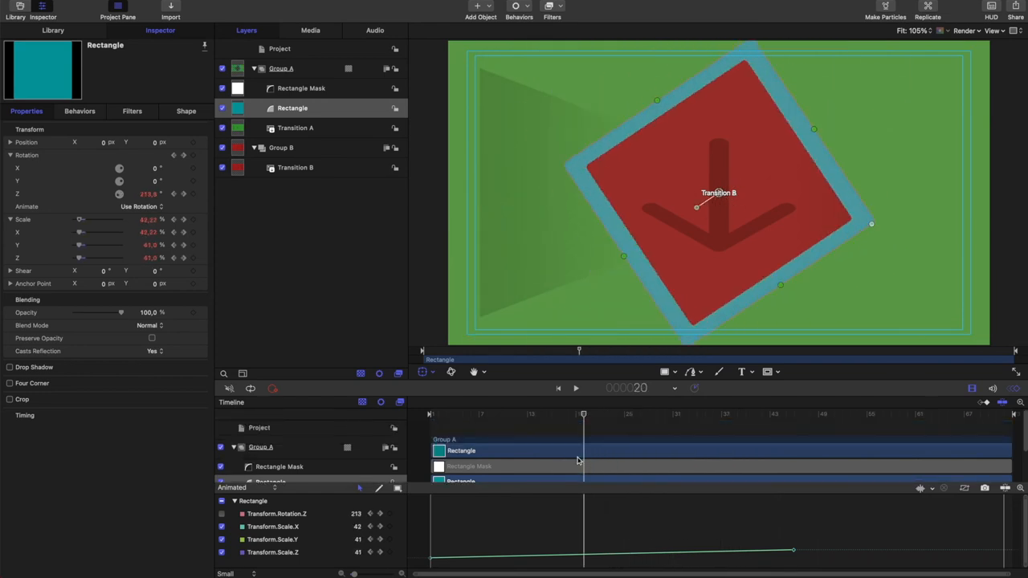
{"action": "left_click_drag", "start_coordinate": [583, 417], "coordinate": [633, 417]}
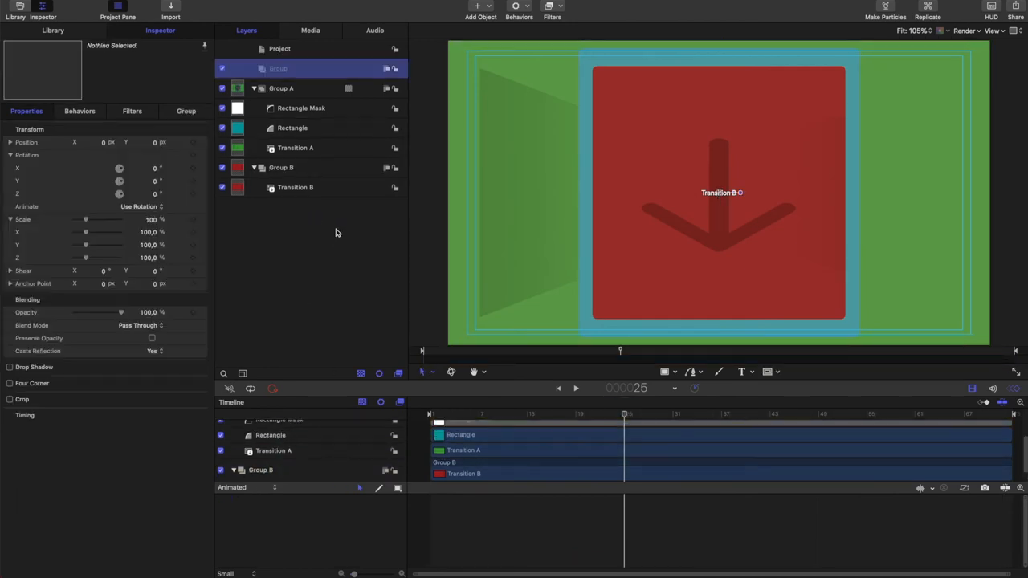
{"action": "mouse_move", "coordinate": [310, 336]}
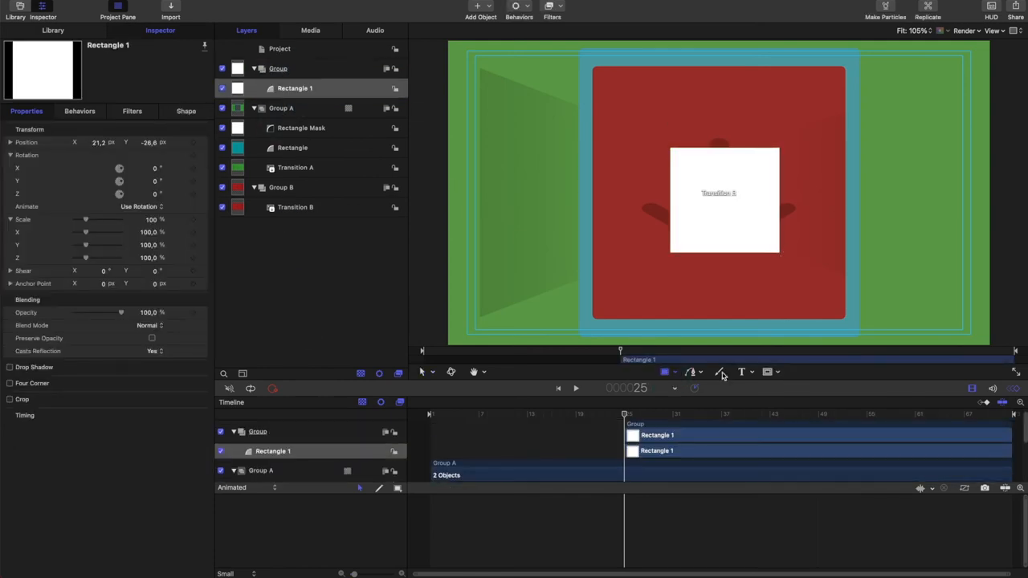
Give Rectangle 1 a purple fill, size 1920 and corner roundness 17.
{"action": "left_click", "coordinate": [186, 111]}
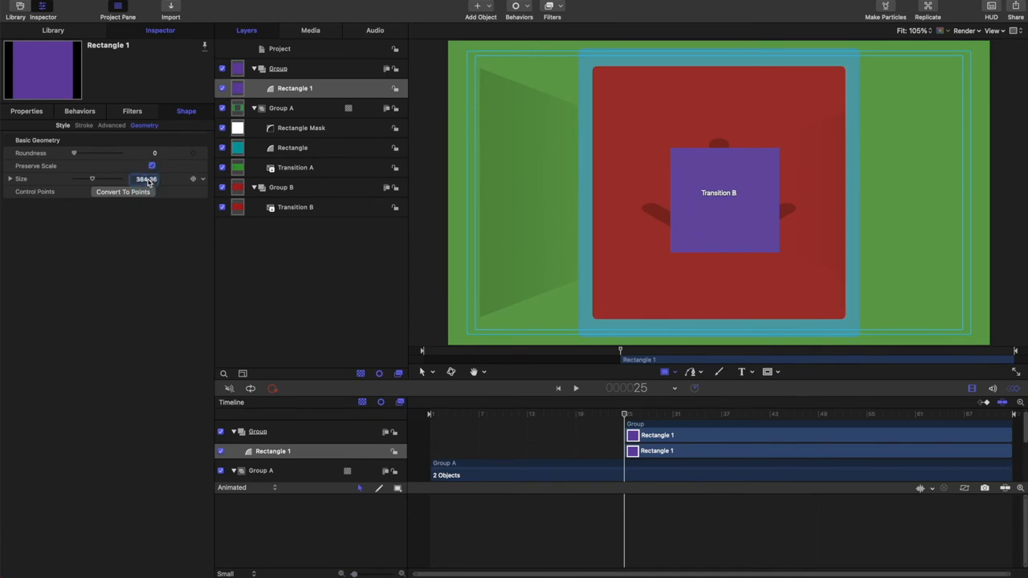
{"action": "type", "text": "1920"}
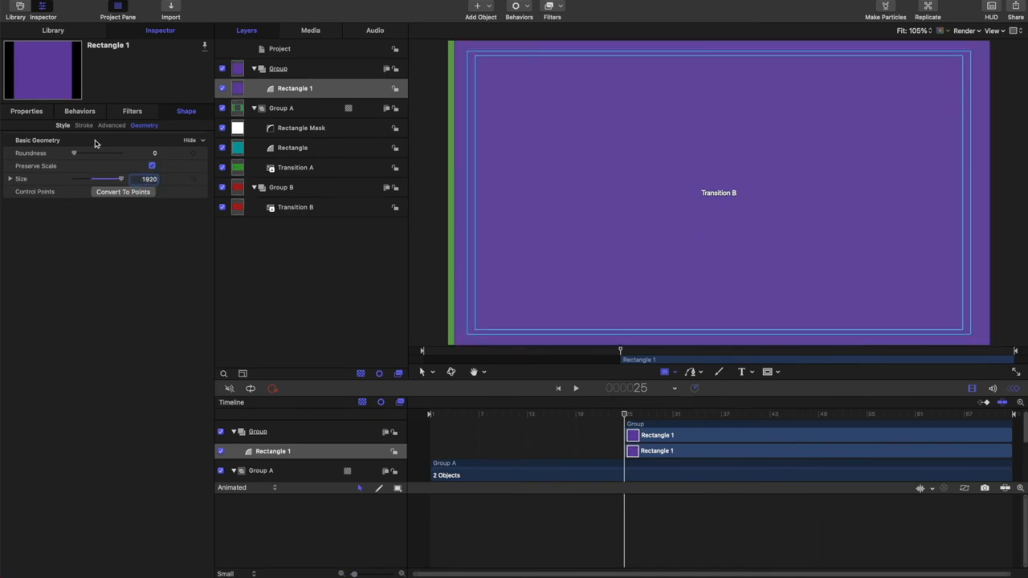
{"action": "left_click_drag", "start_coordinate": [74, 152], "coordinate": [91, 153]}
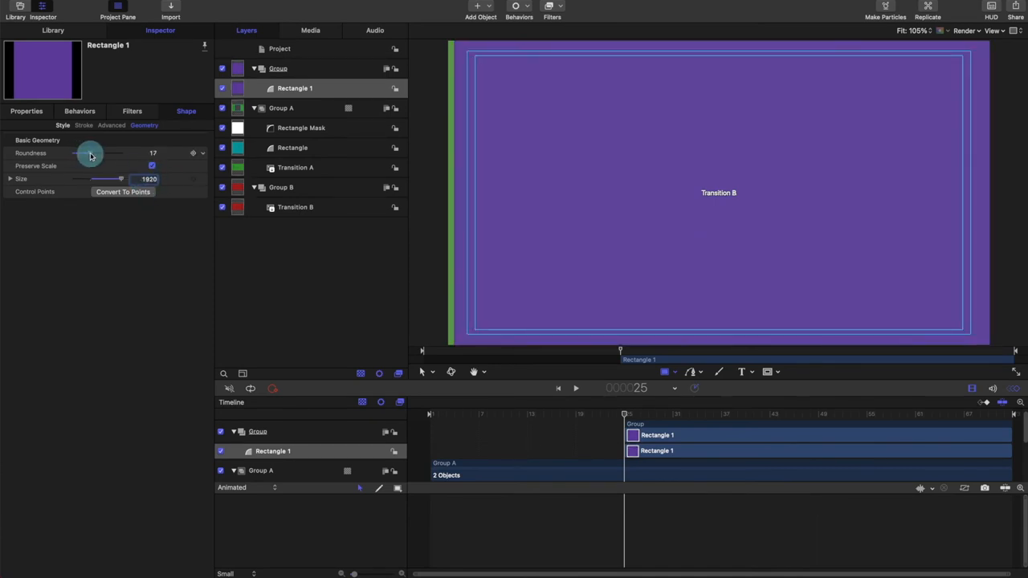
{"action": "left_click_drag", "start_coordinate": [77, 153], "coordinate": [92, 153]}
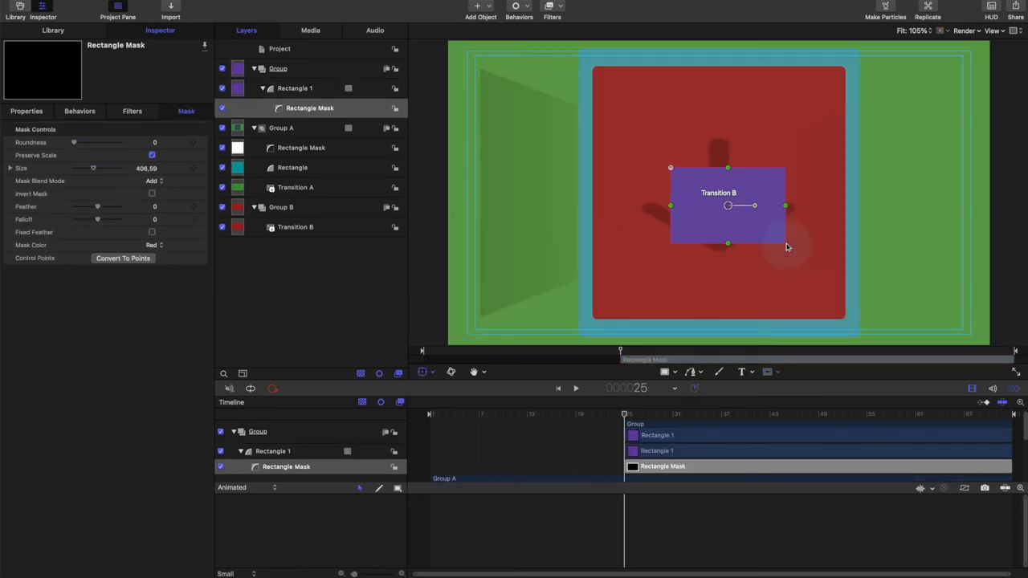
Set the new Rectangle Mask to Subtract blend mode, size 1920, with rounded corners.
{"action": "left_click", "coordinate": [153, 181]}
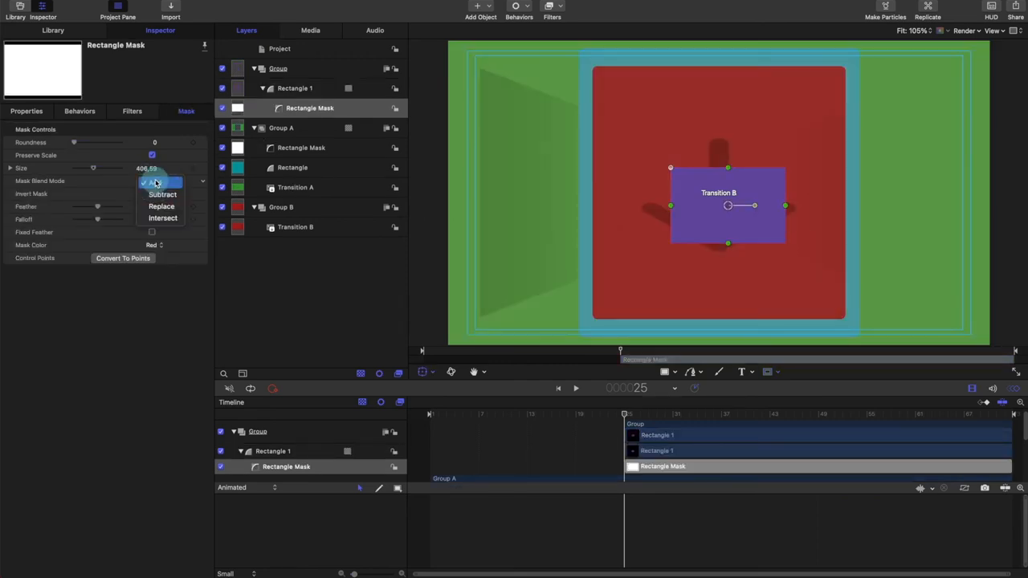
{"action": "left_click", "coordinate": [161, 194]}
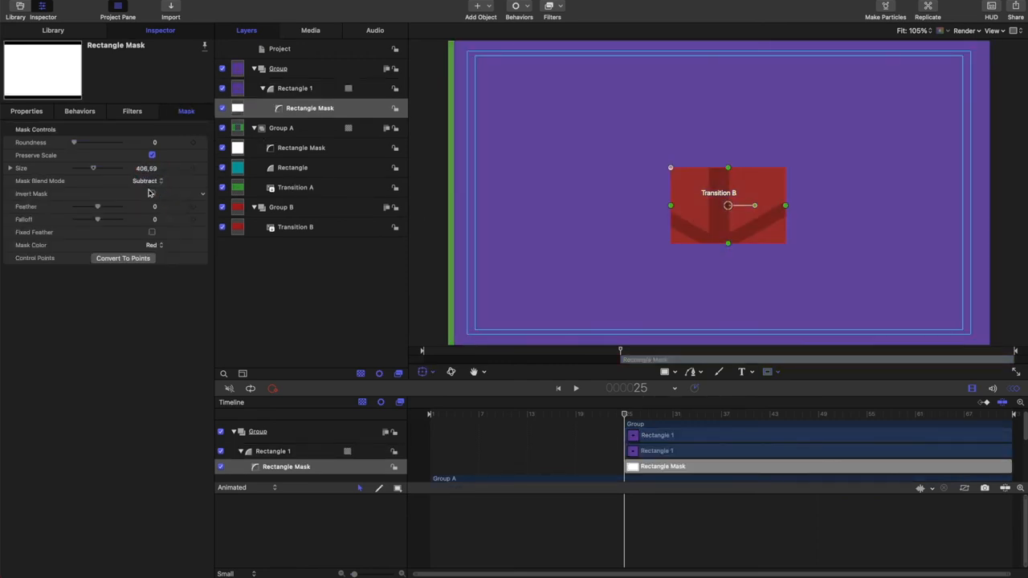
{"action": "type", "text": "1920"}
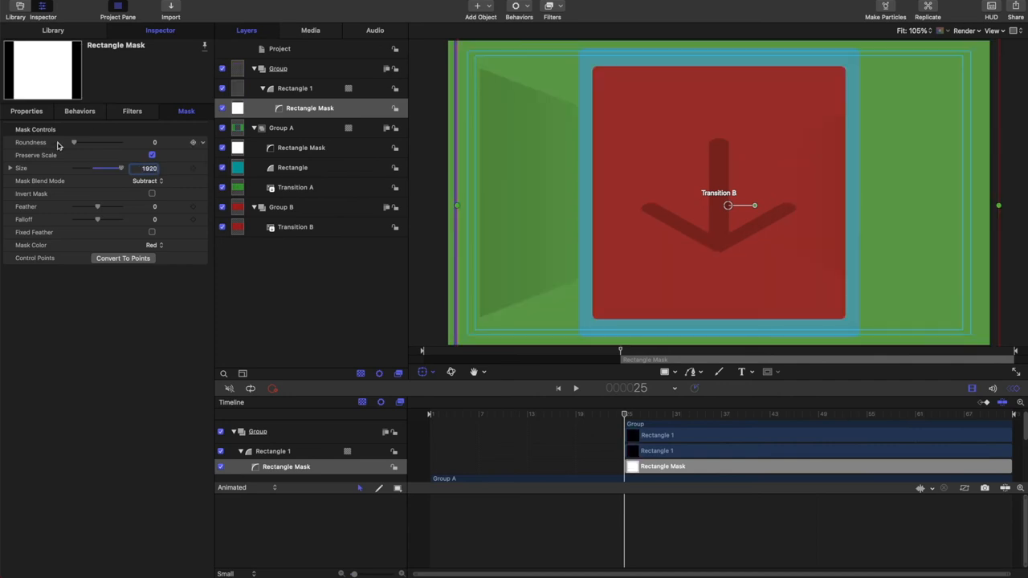
{"action": "left_click_drag", "start_coordinate": [74, 142], "coordinate": [90, 142]}
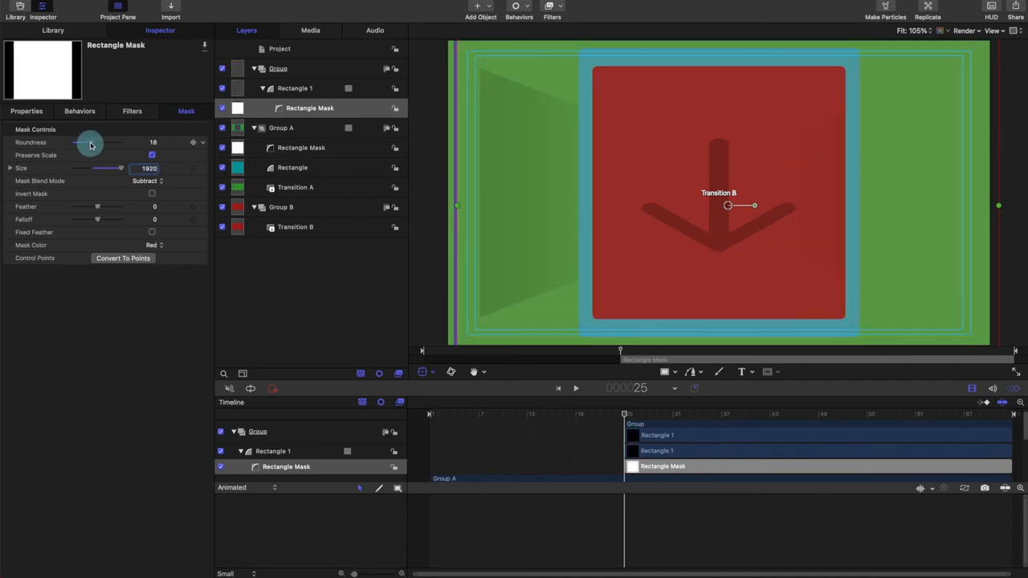
{"action": "left_click_drag", "start_coordinate": [84, 142], "coordinate": [92, 142]}
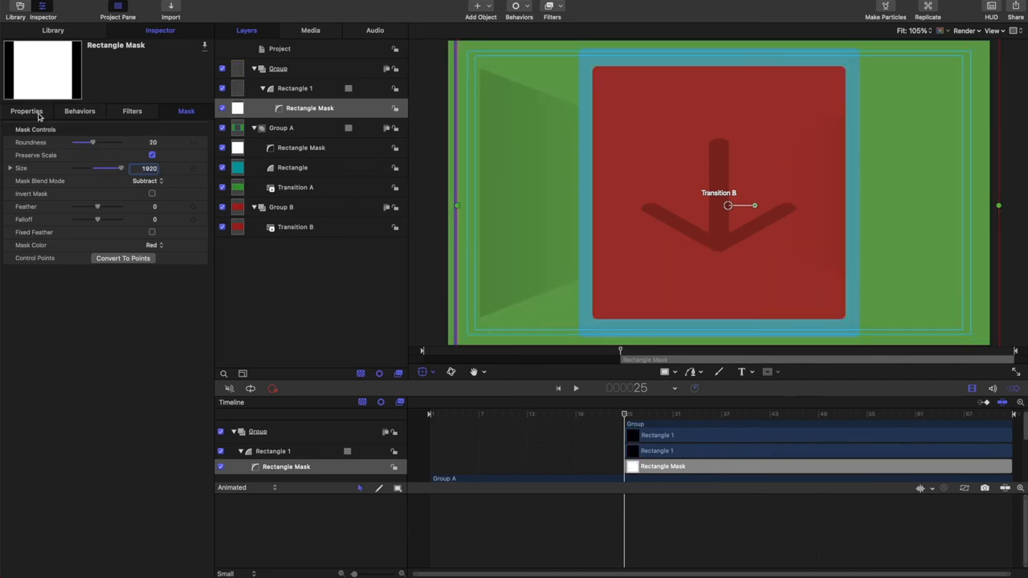
{"action": "left_click", "coordinate": [27, 110]}
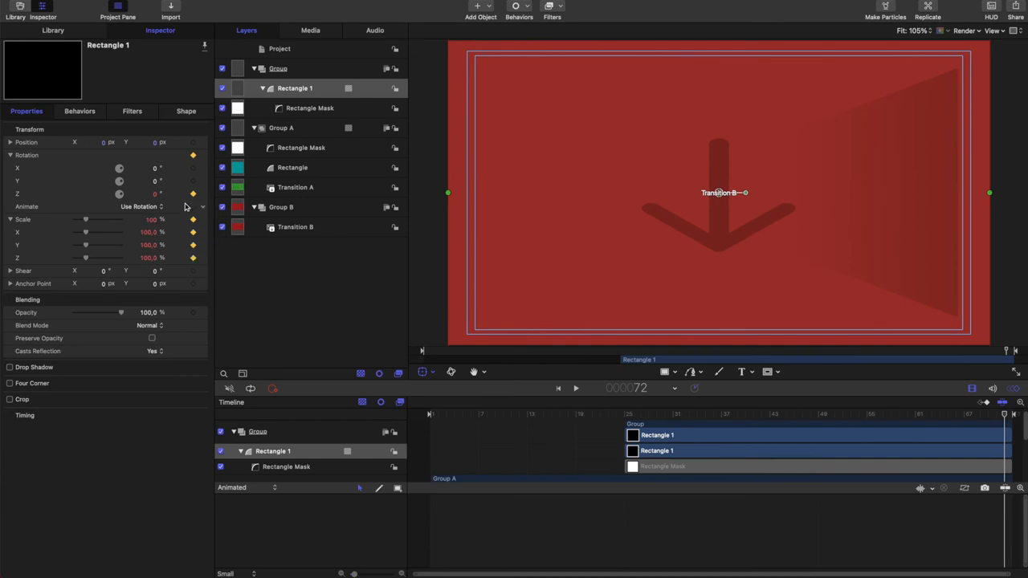
Keyframe the Rectangle Mask's Scale X and Y to 0% at frame 25, then preview it opening.
{"action": "left_click", "coordinate": [309, 107]}
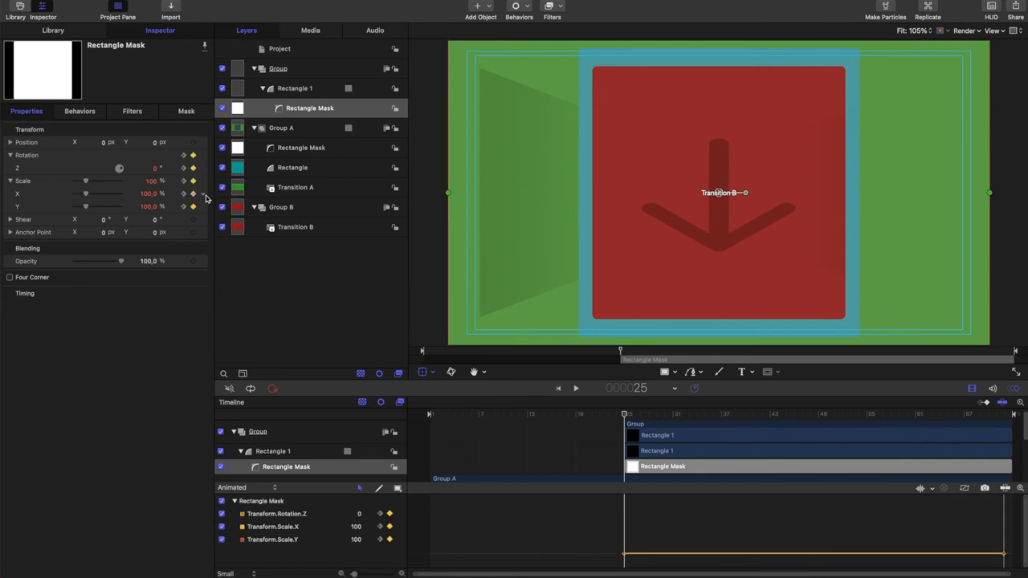
{"action": "left_click", "coordinate": [295, 88]}
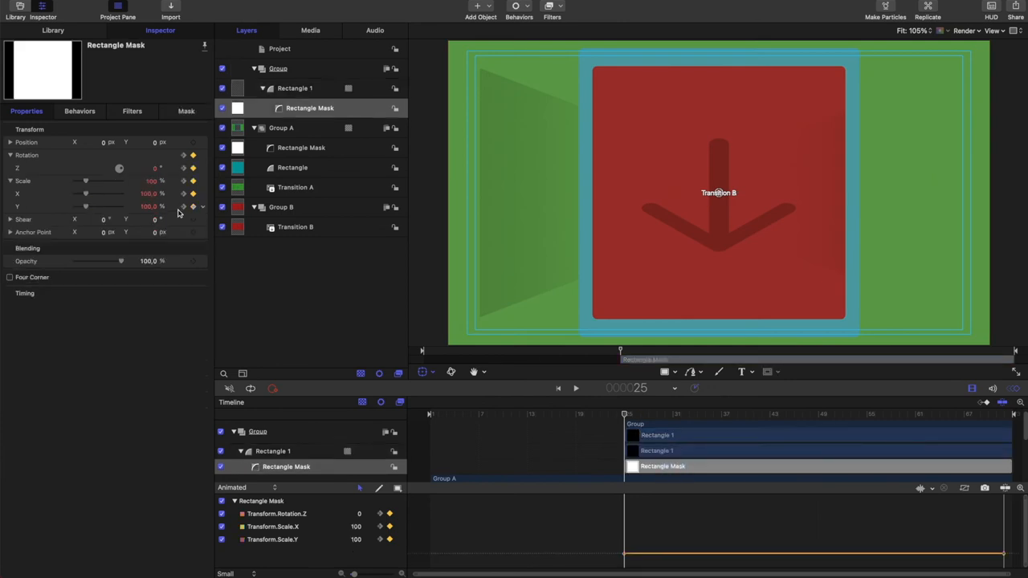
{"action": "left_click_drag", "start_coordinate": [619, 413], "coordinate": [623, 413]}
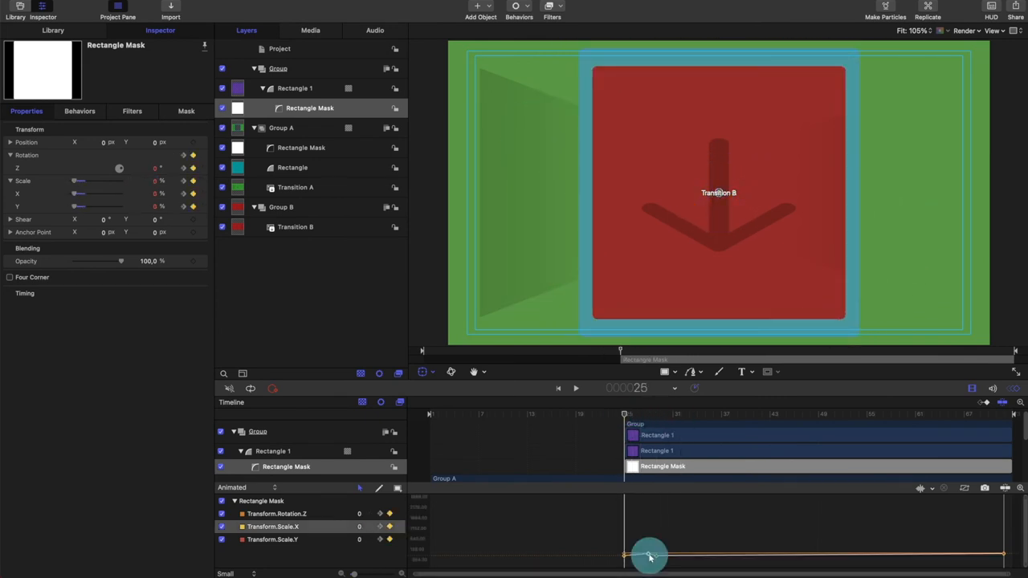
{"action": "left_click_drag", "start_coordinate": [650, 554], "coordinate": [650, 414]}
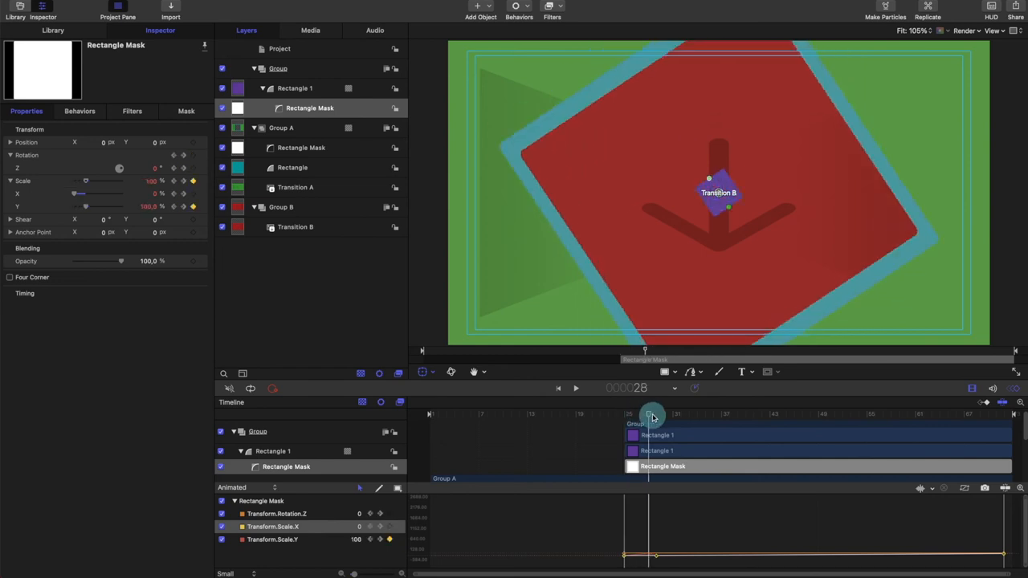
{"action": "left_click_drag", "start_coordinate": [650, 416], "coordinate": [656, 426]}
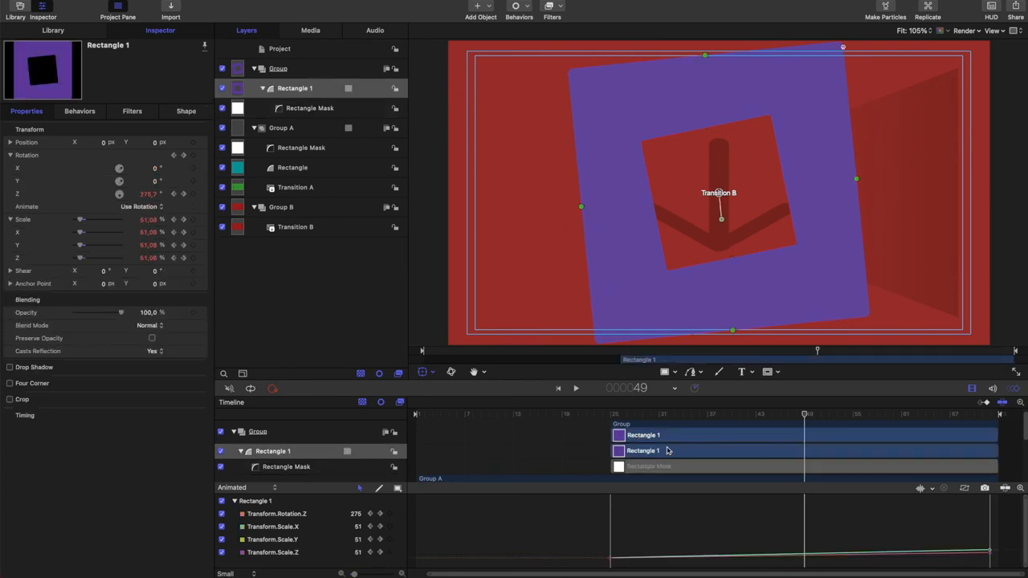
Preview the purple spin, then delete the Rectangle Mask nested under Rectangle 1.
{"action": "left_click_drag", "start_coordinate": [807, 415], "coordinate": [610, 415]}
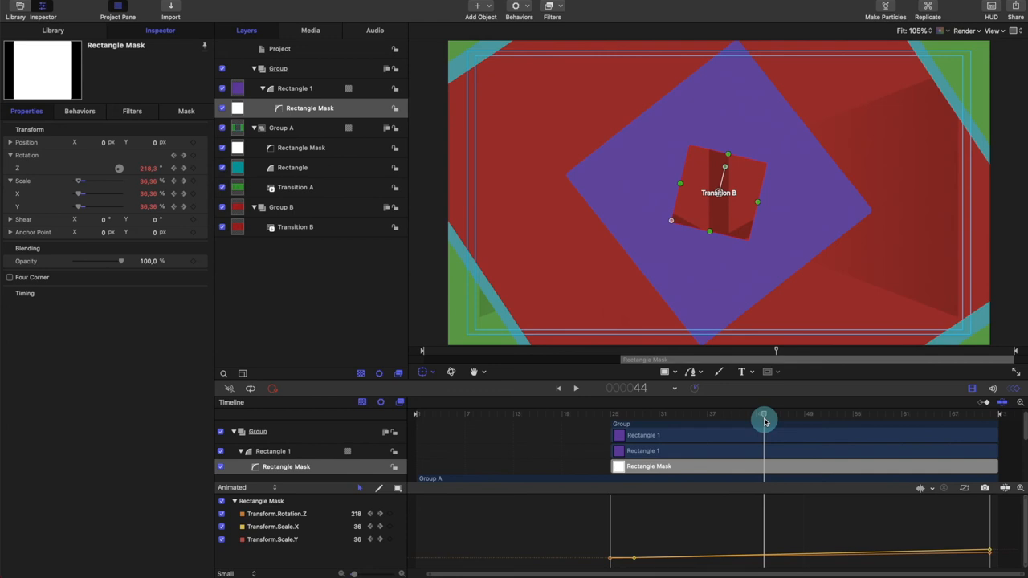
{"action": "left_click_drag", "start_coordinate": [763, 418], "coordinate": [689, 418]}
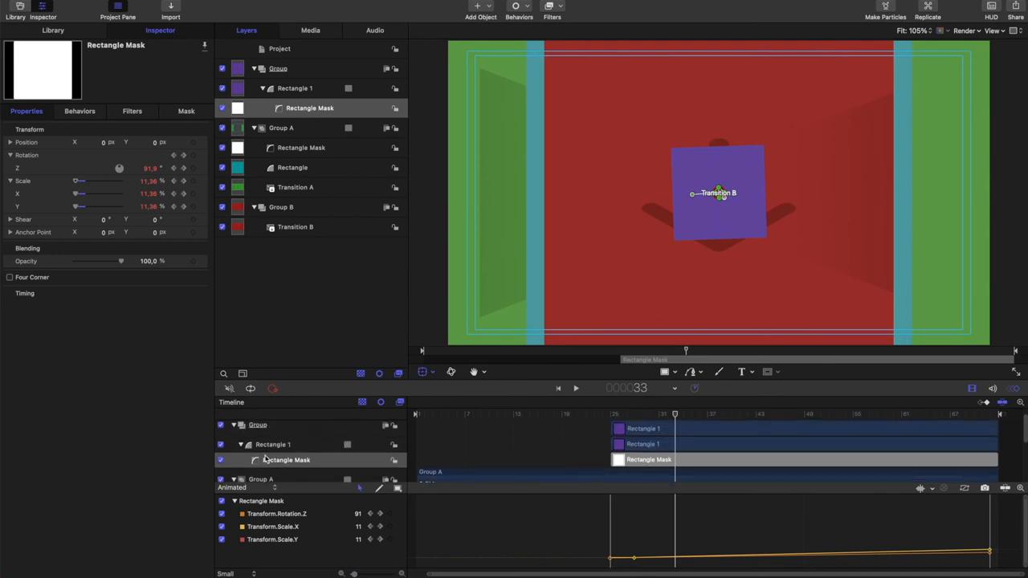
{"action": "left_click", "coordinate": [285, 460]}
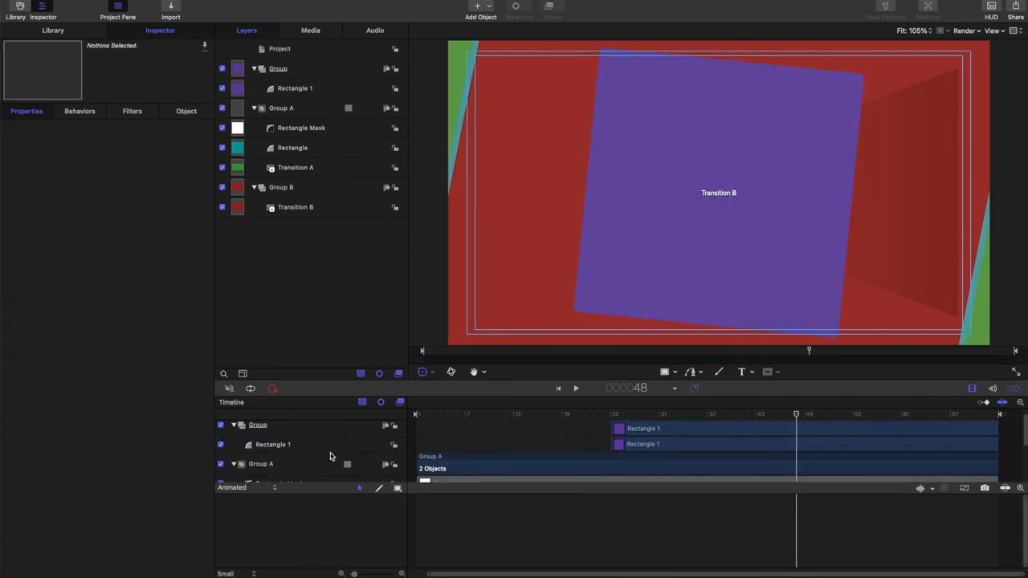
Give the Group a Rectangle Mask carrying the pasted rotation and scale keyframes.
{"action": "left_click", "coordinate": [278, 68]}
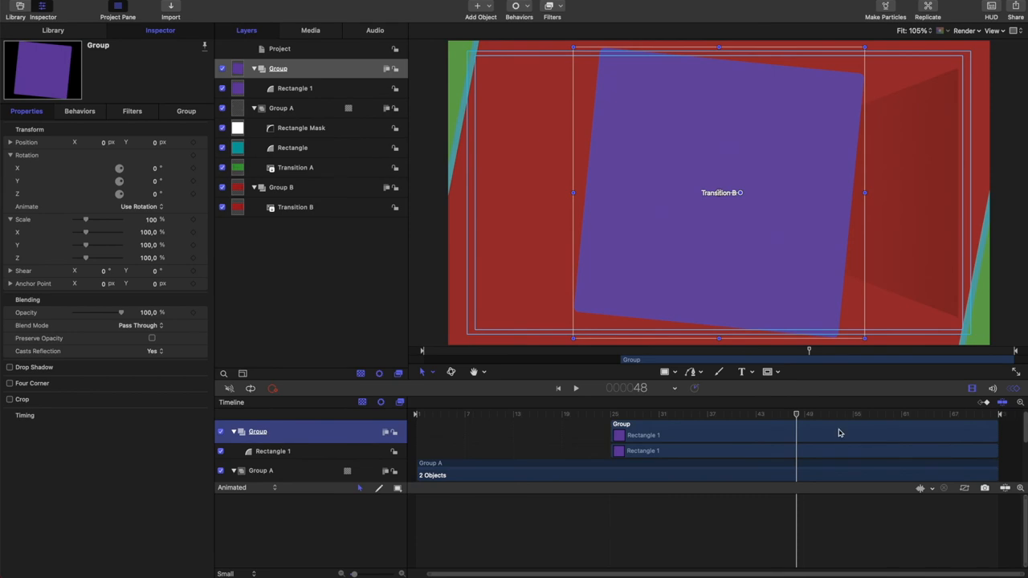
{"action": "left_click", "coordinate": [768, 372]}
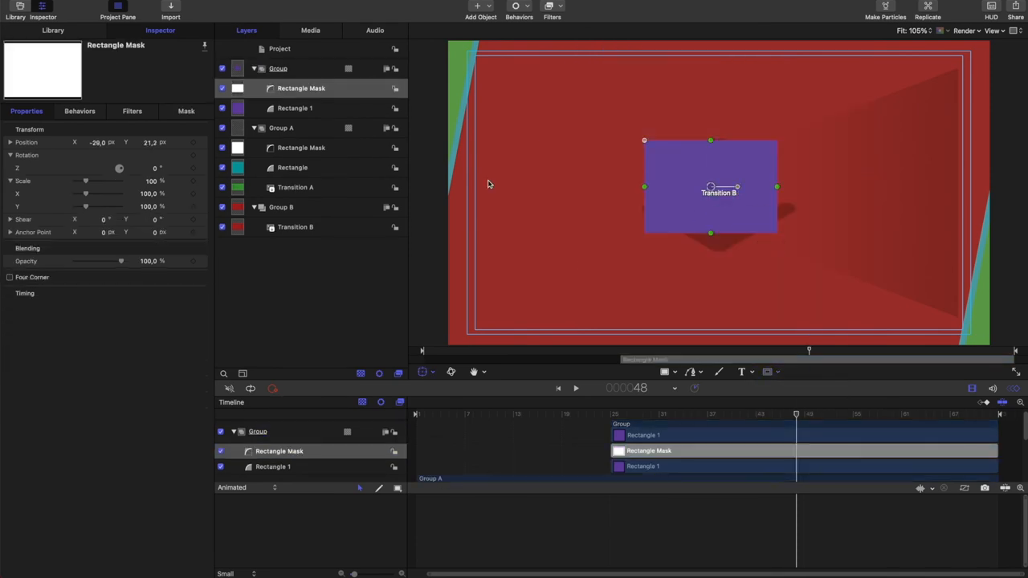
{"action": "left_click", "coordinate": [185, 111]}
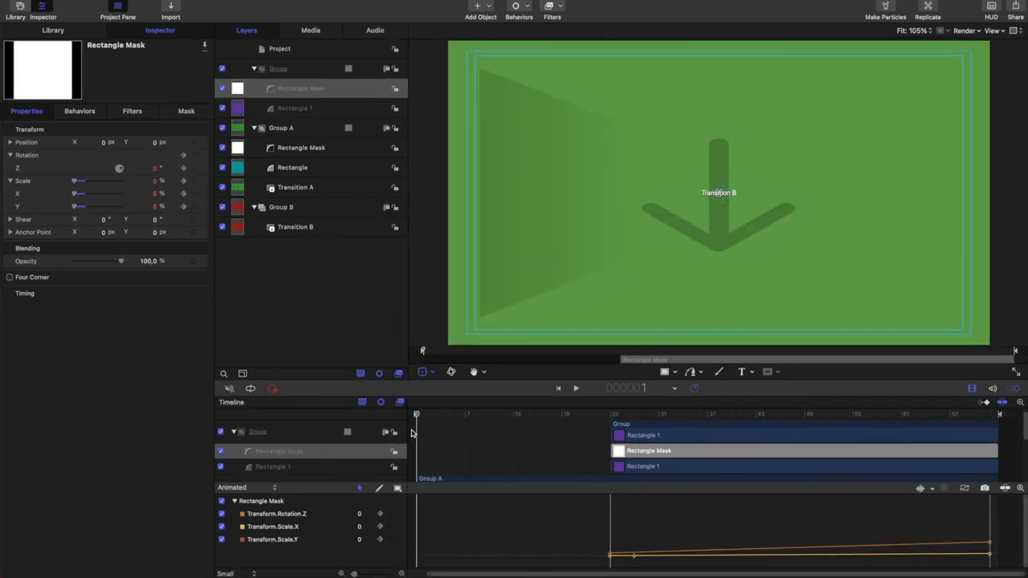
Preview the group mask around frame 25, confirm 540° and 100% at frame 72, and start publishing.
{"action": "left_click", "coordinate": [575, 388]}
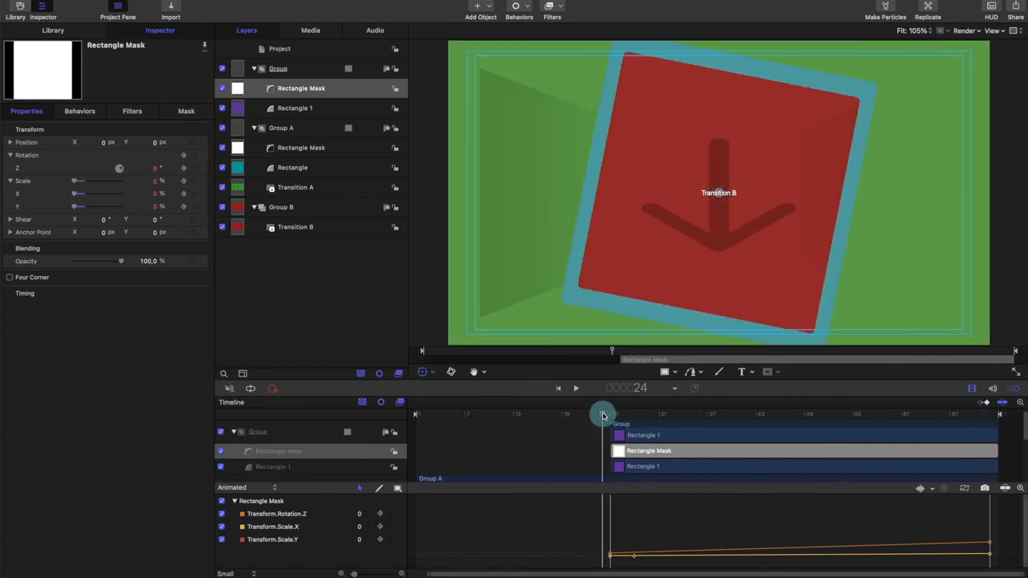
{"action": "left_click_drag", "start_coordinate": [602, 414], "coordinate": [612, 415]}
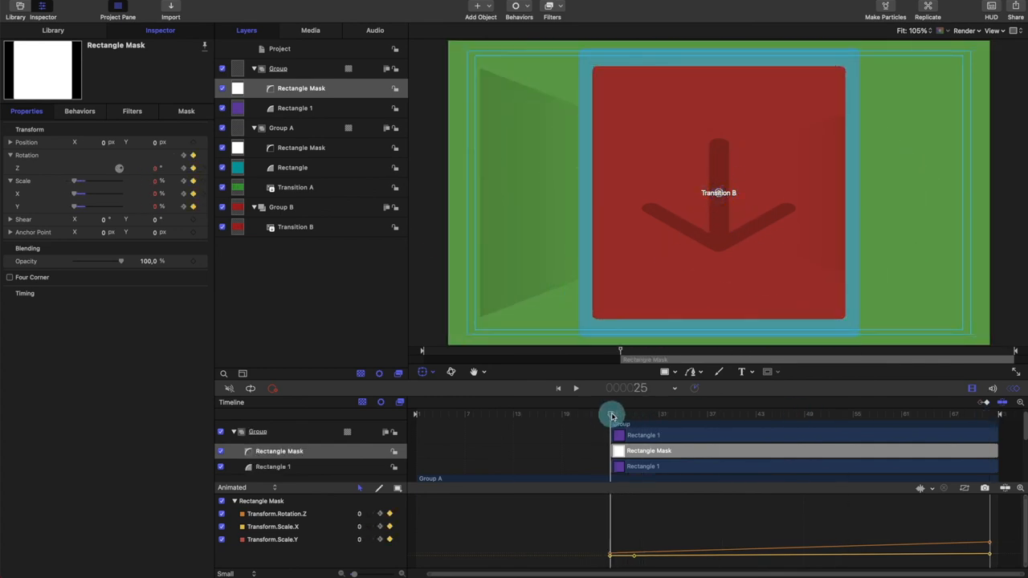
{"action": "left_click_drag", "start_coordinate": [610, 415], "coordinate": [537, 414]}
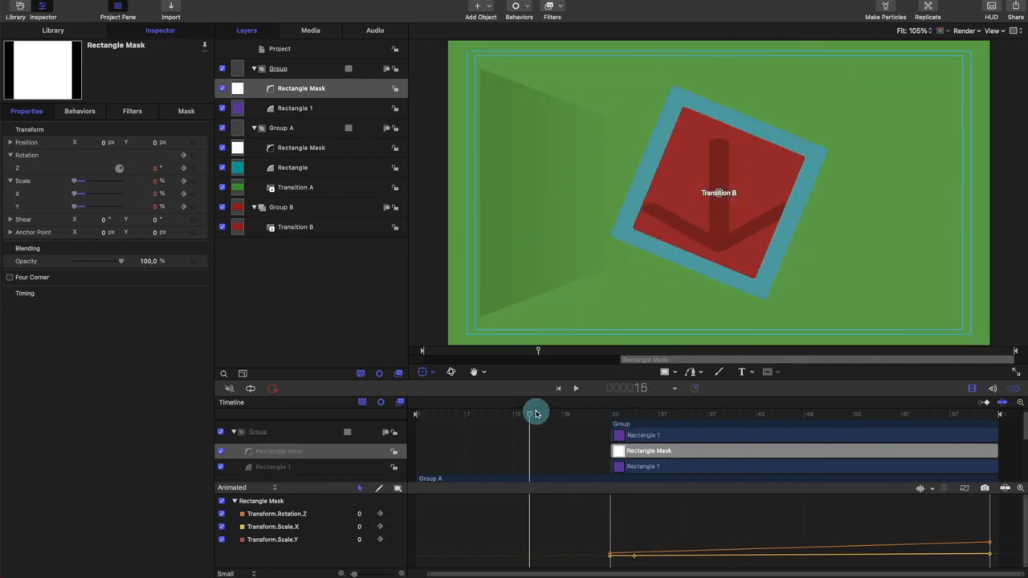
{"action": "left_click_drag", "start_coordinate": [536, 414], "coordinate": [610, 414]}
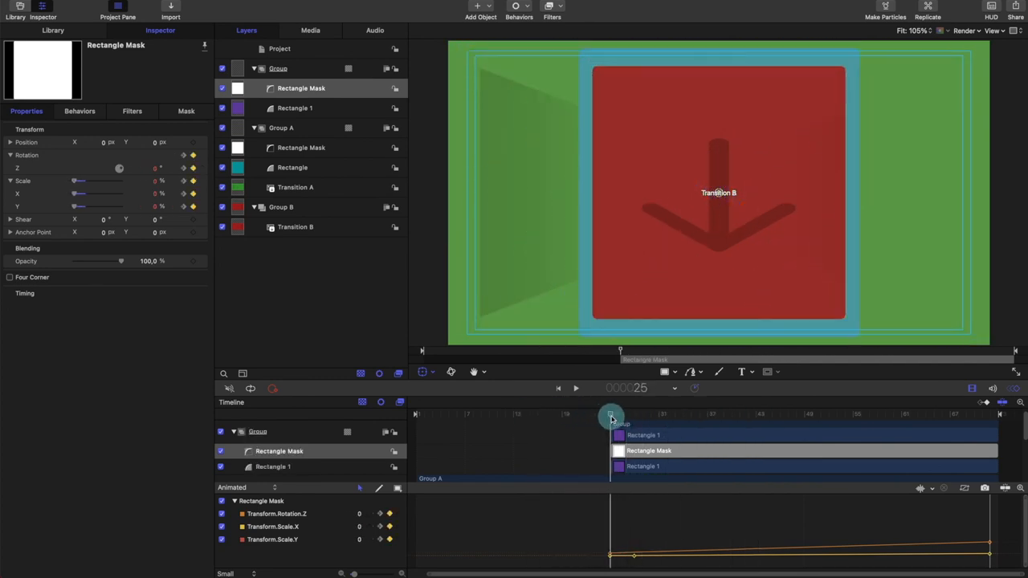
{"action": "left_click_drag", "start_coordinate": [610, 414], "coordinate": [650, 414]}
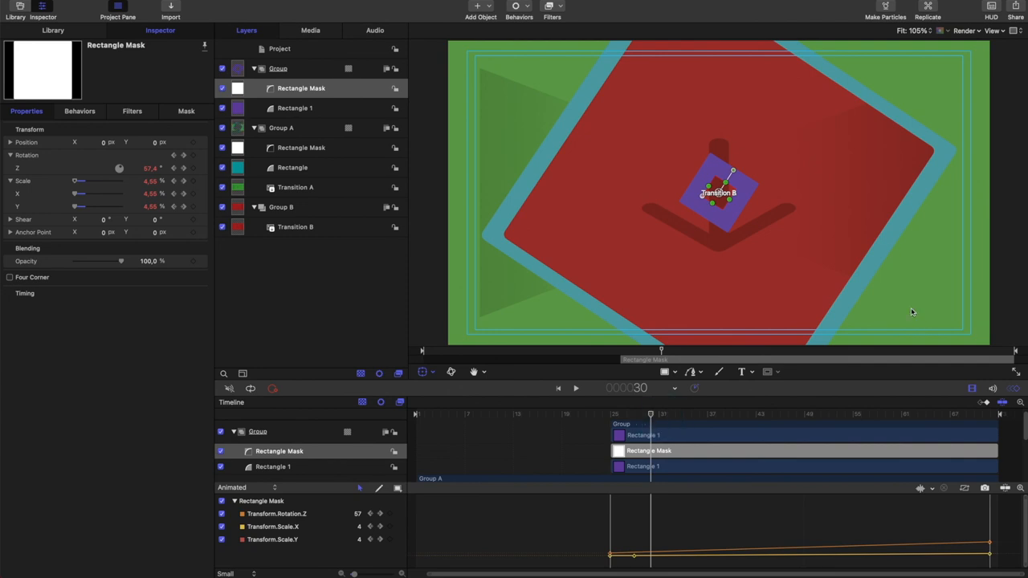
{"action": "mouse_move", "coordinate": [873, 248]}
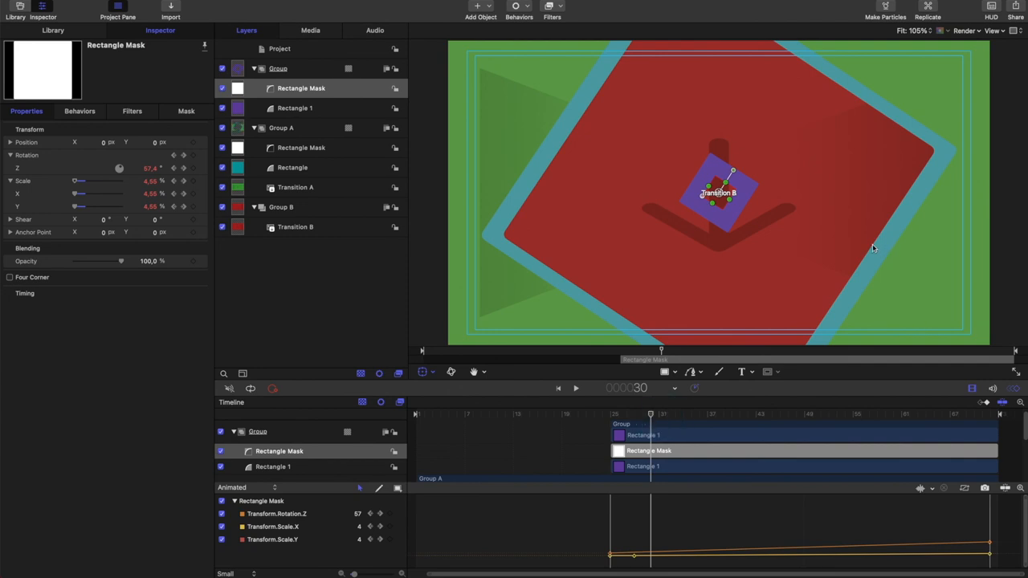
{"action": "mouse_move", "coordinate": [919, 130]}
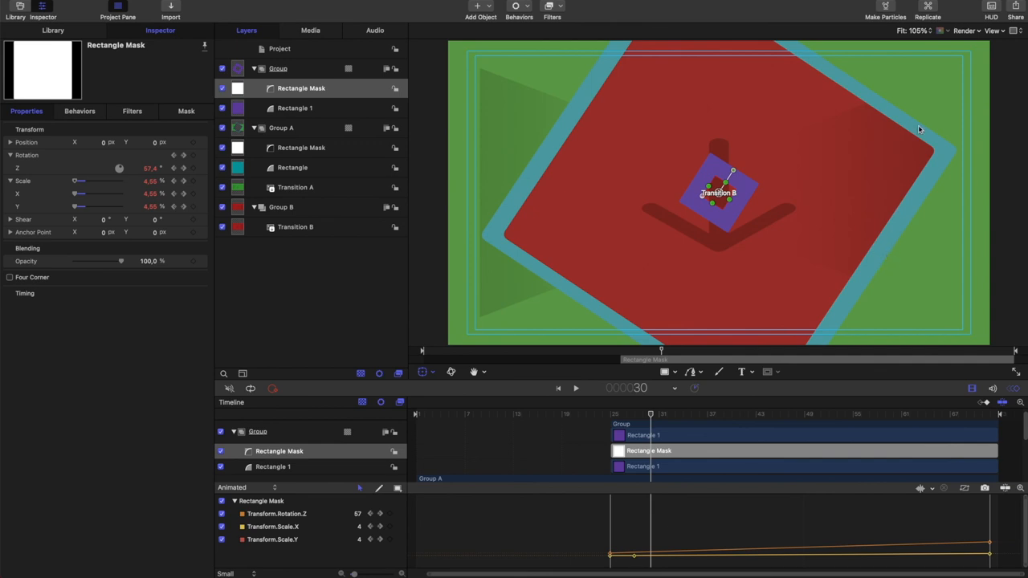
{"action": "mouse_move", "coordinate": [831, 213]}
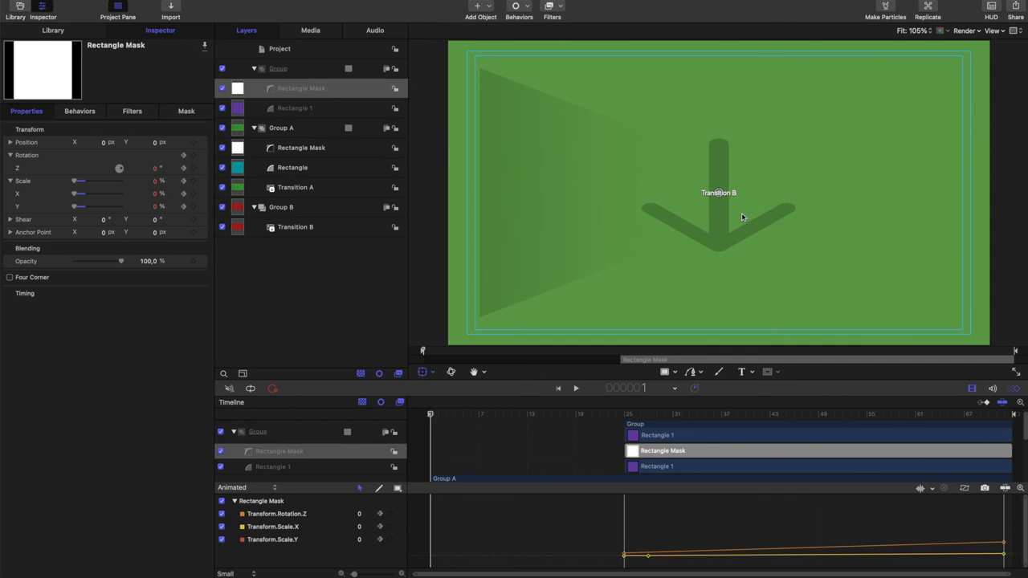
{"action": "left_click", "coordinate": [576, 388]}
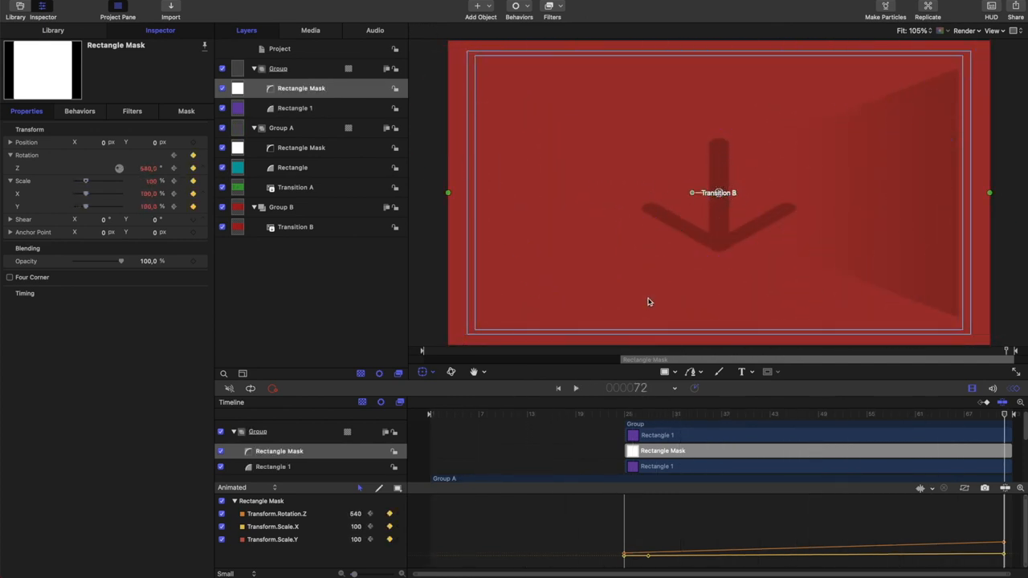
{"action": "mouse_move", "coordinate": [787, 250]}
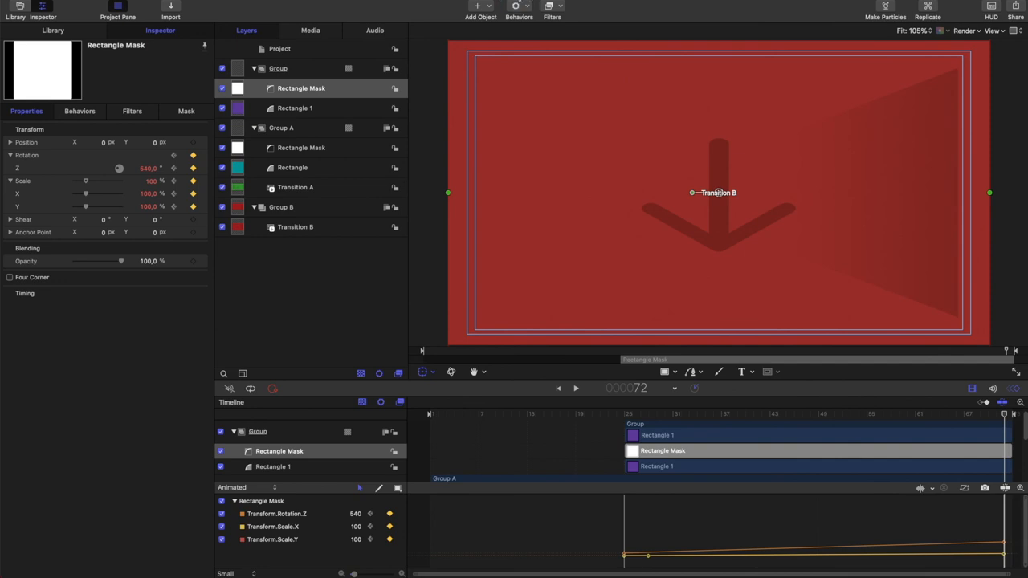
{"action": "left_click", "coordinate": [24, 6]}
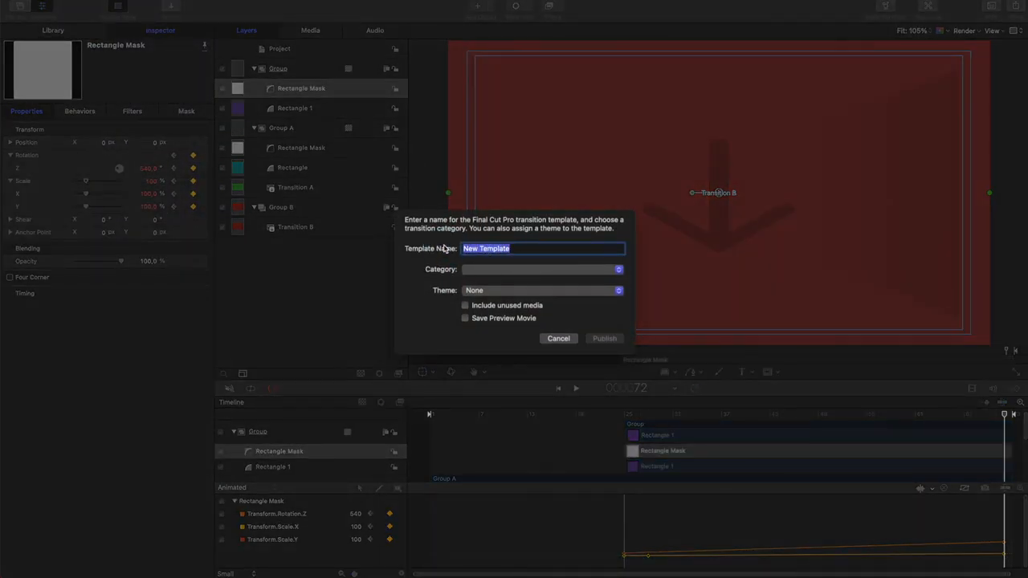
Publish as 'Make It Transition' in new category 'YouTube Channel Transitions', theme None.
{"action": "type", "text": "Make It"}
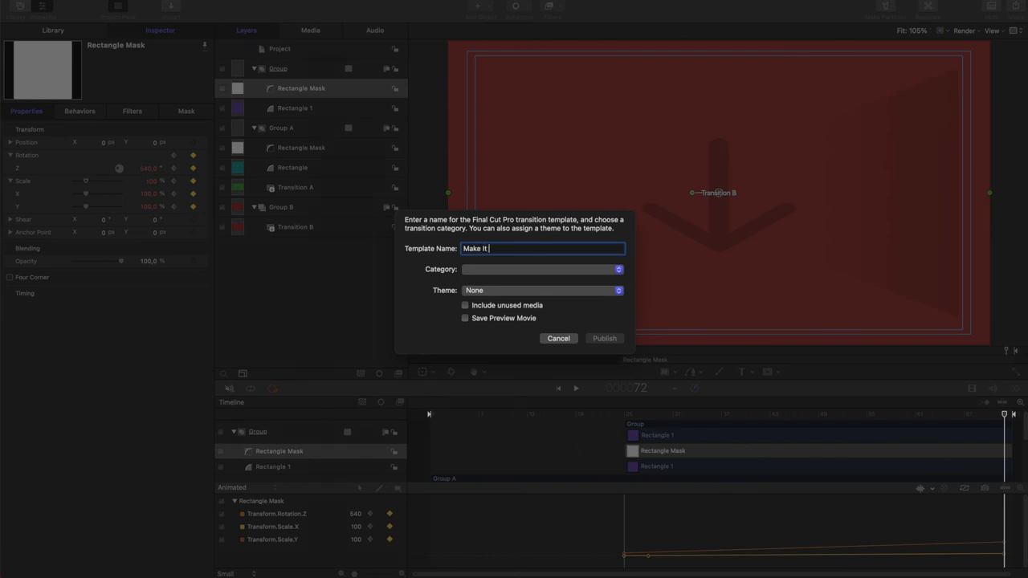
{"action": "type", "text": "Transition"}
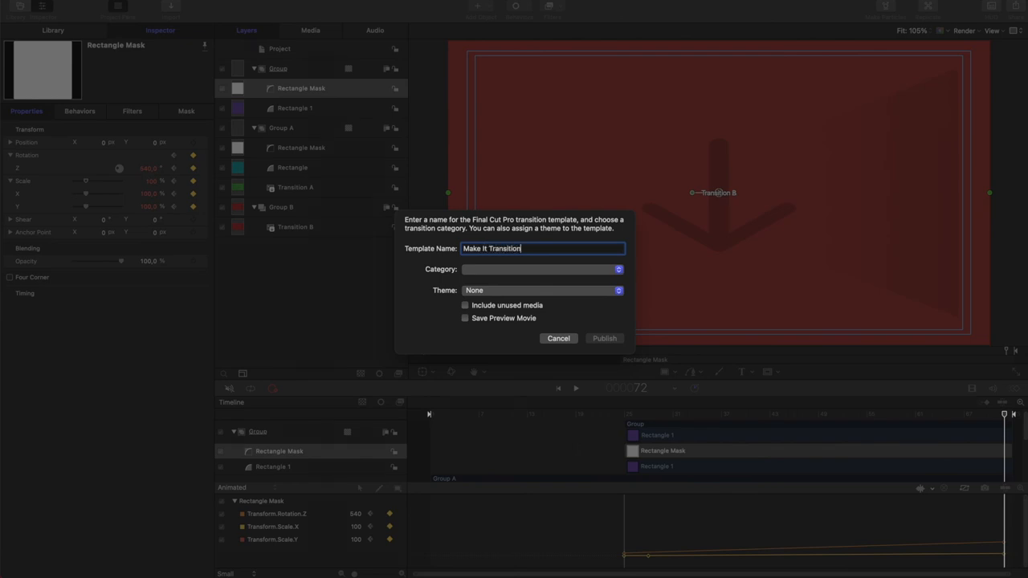
{"action": "left_click", "coordinate": [542, 269]}
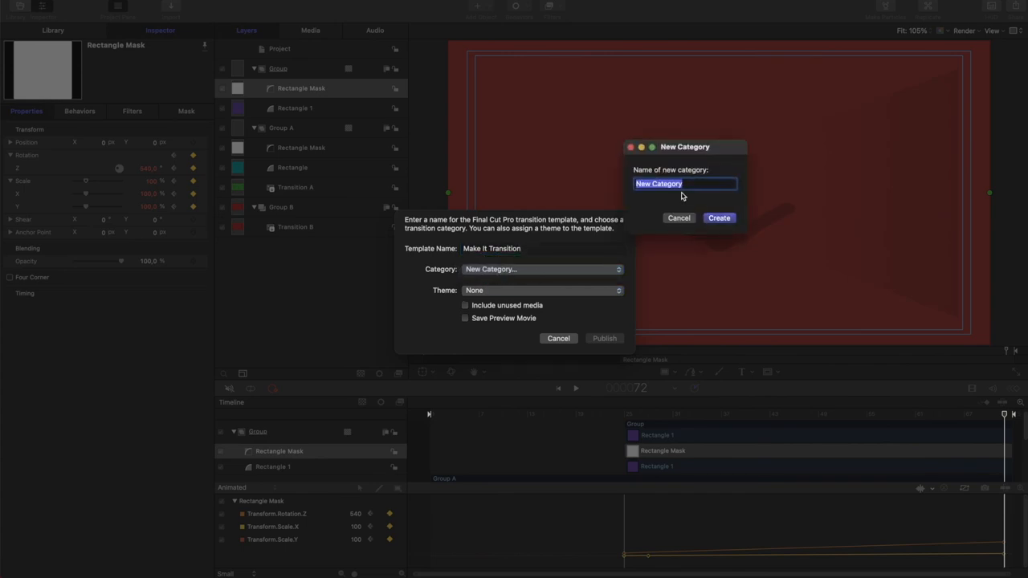
{"action": "type", "text": "Y"}
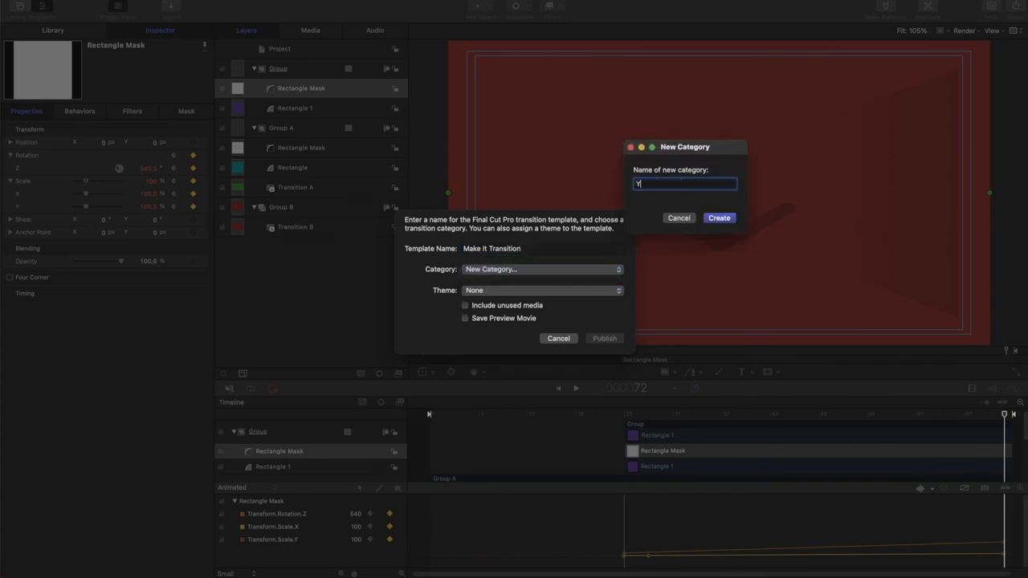
{"action": "type", "text": "ouTube Channel Transitions"}
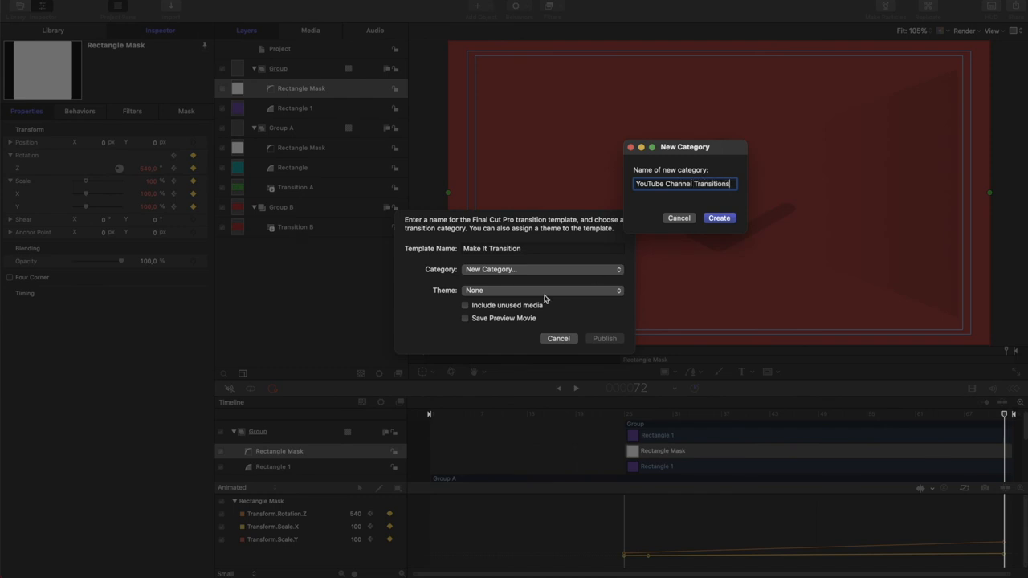
{"action": "left_click", "coordinate": [718, 218]}
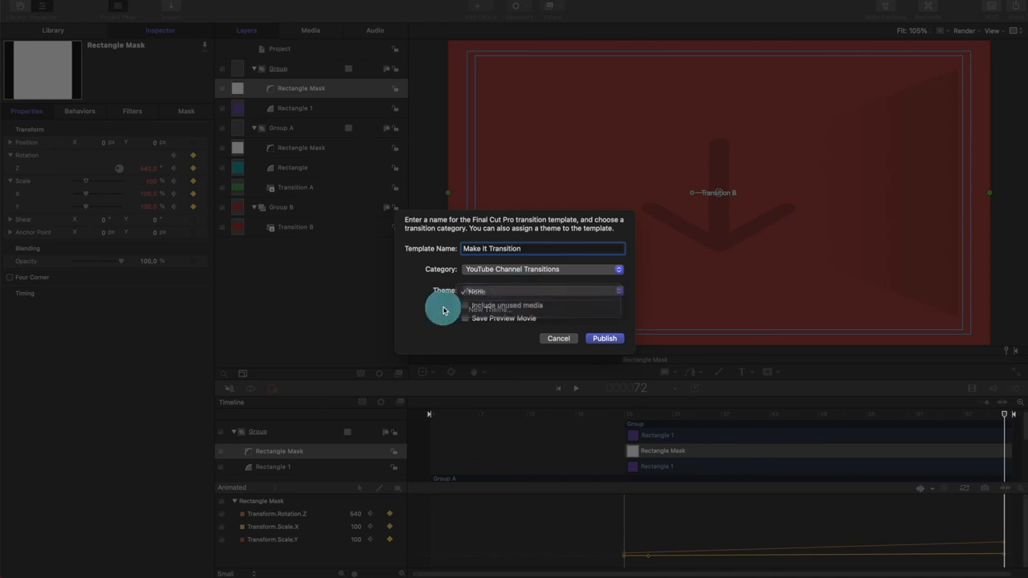
{"action": "left_click", "coordinate": [473, 290]}
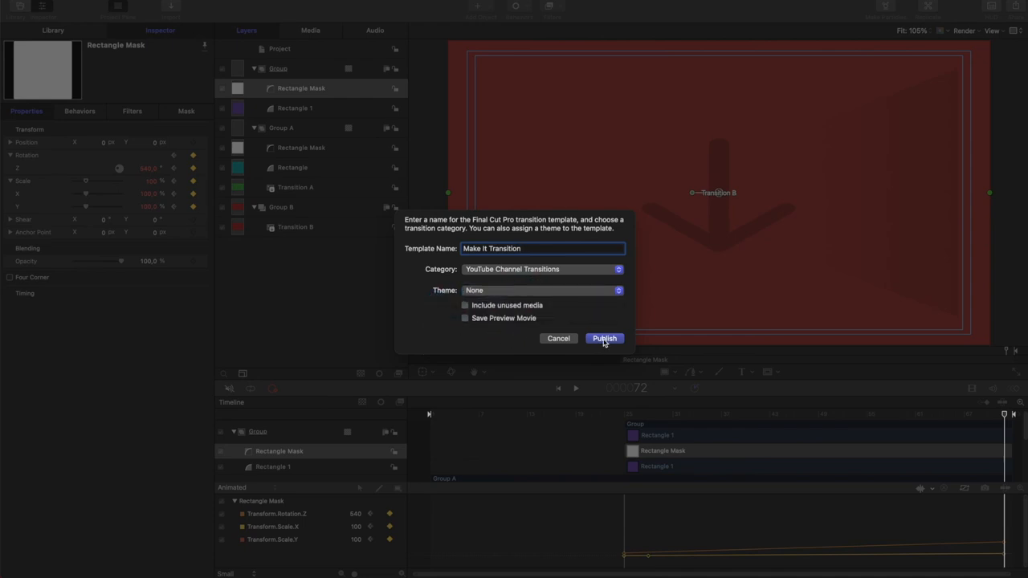
{"action": "left_click", "coordinate": [604, 338]}
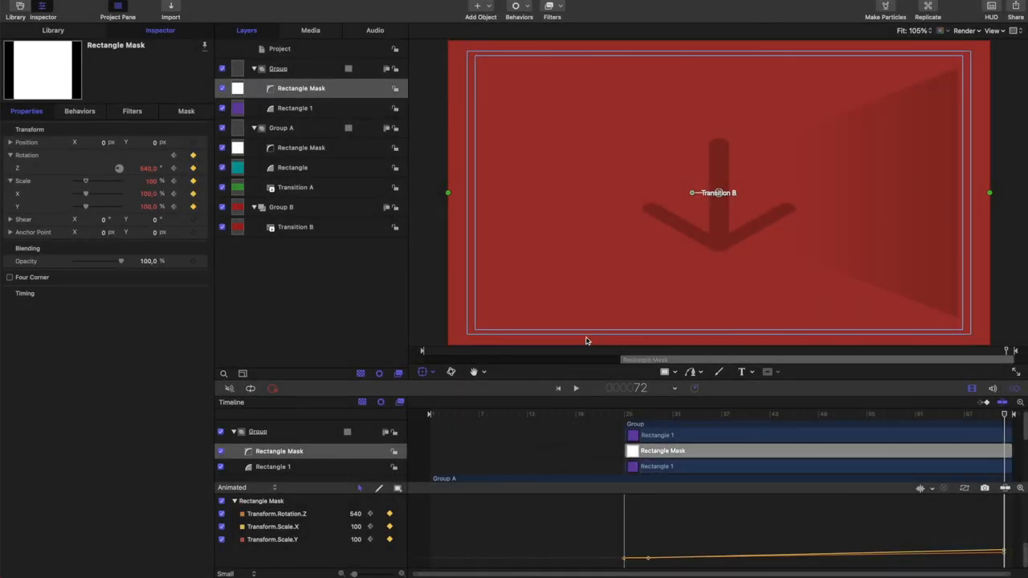